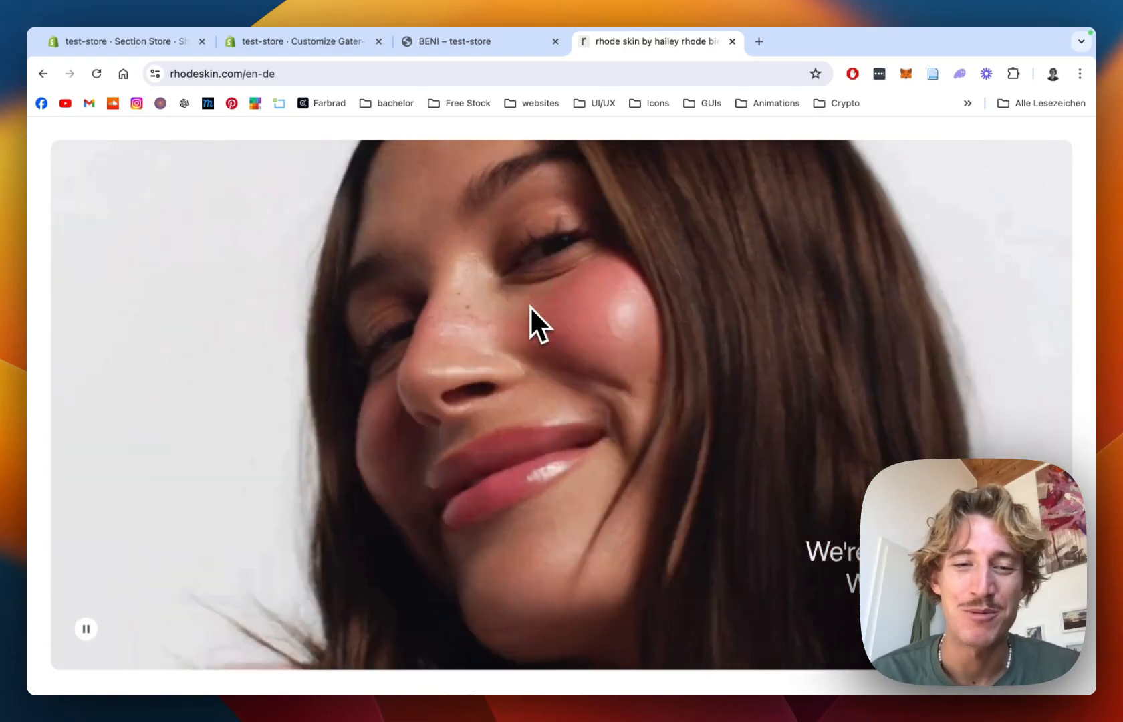
{"action": "mouse_move", "coordinate": [874, 315]}
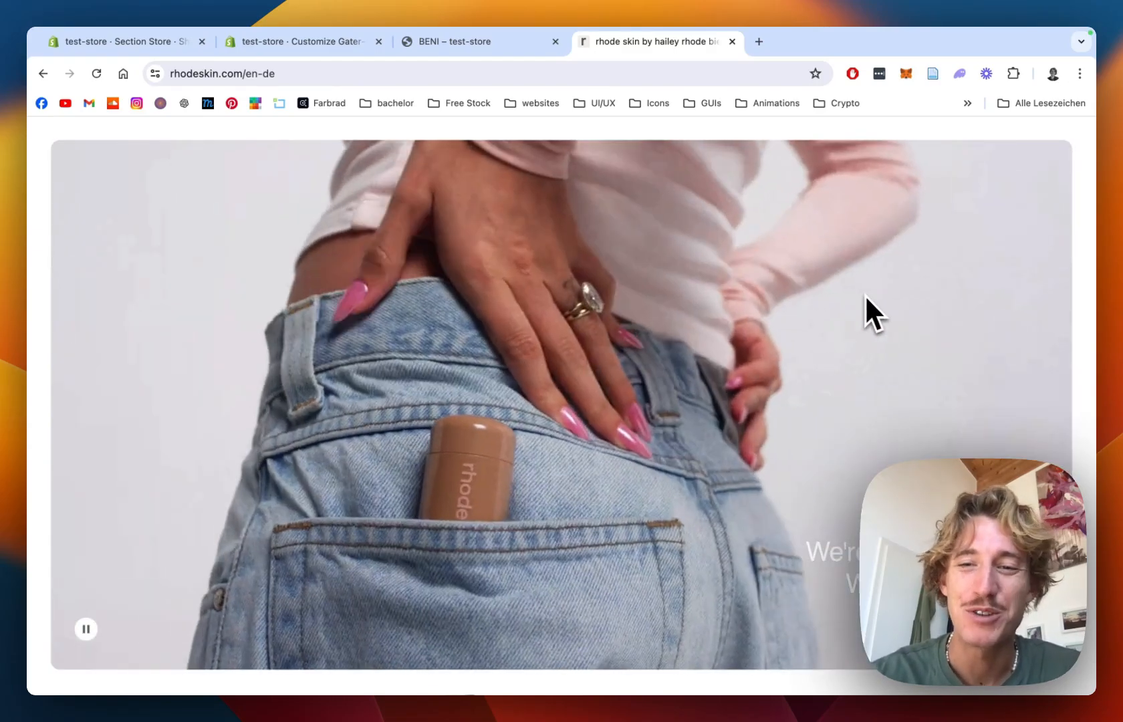
Switch to the Shopify admin and open Section Store's Explore Sections catalogue
{"action": "scroll", "scroll_direction": "down", "scroll_amount": 3}
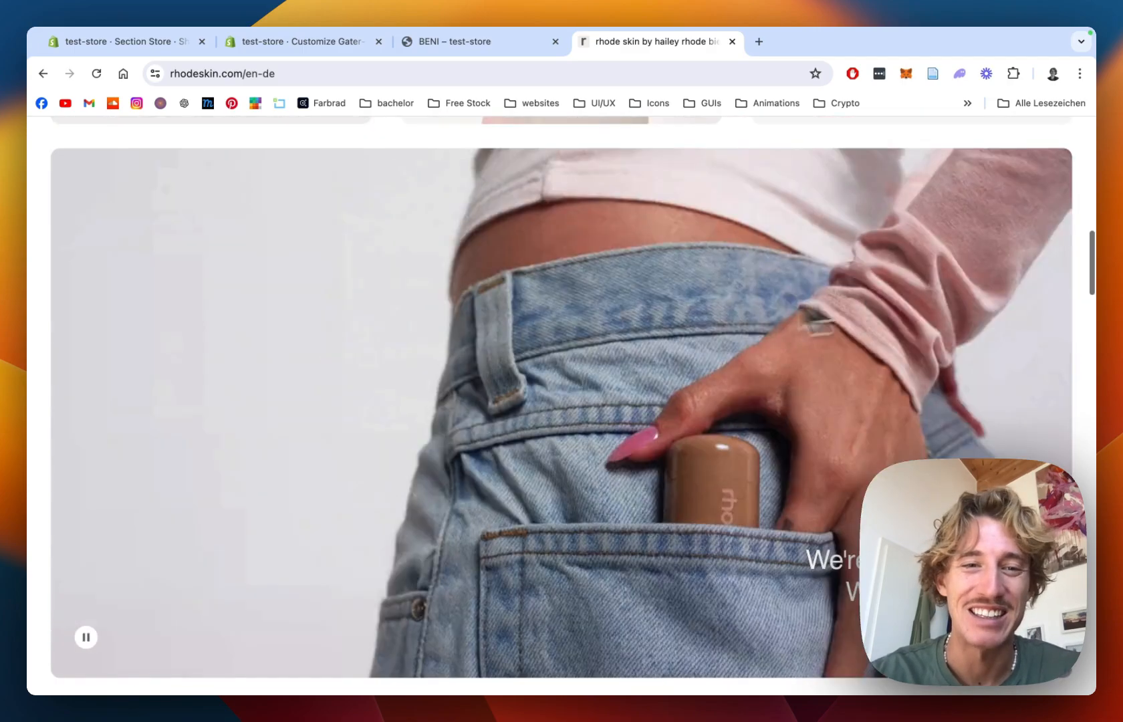
{"action": "scroll", "scroll_direction": "up", "scroll_amount": 3}
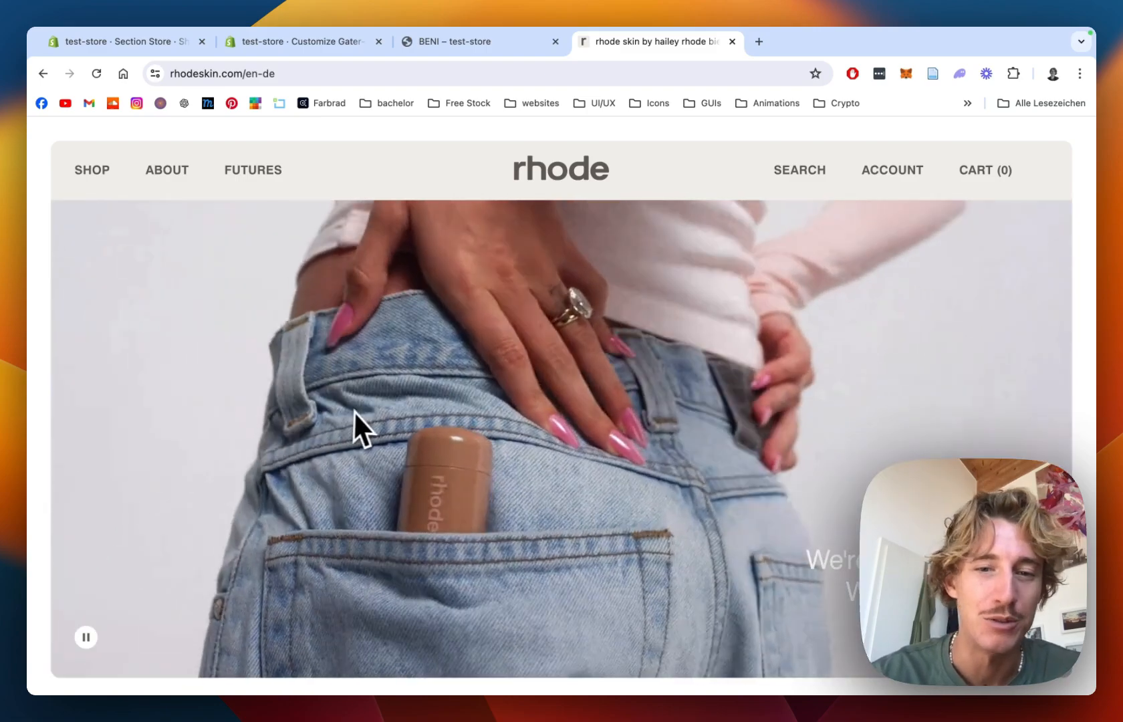
{"action": "scroll", "scroll_direction": "down", "scroll_amount": 3}
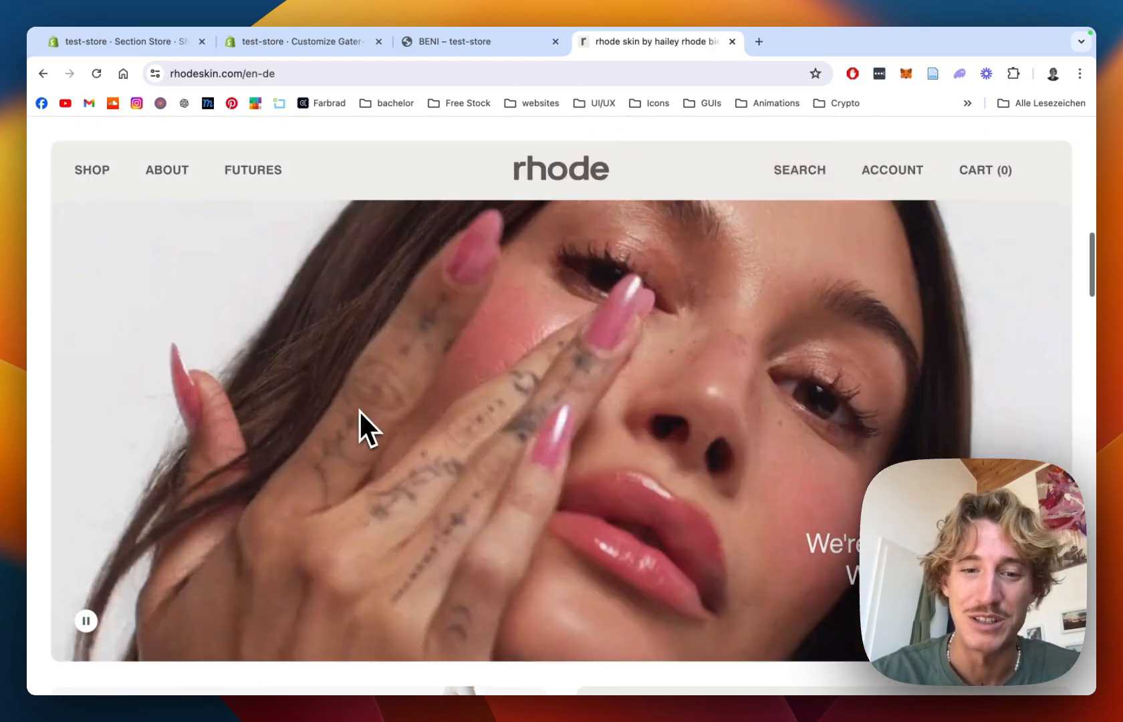
{"action": "scroll", "scroll_direction": "down", "scroll_amount": 3}
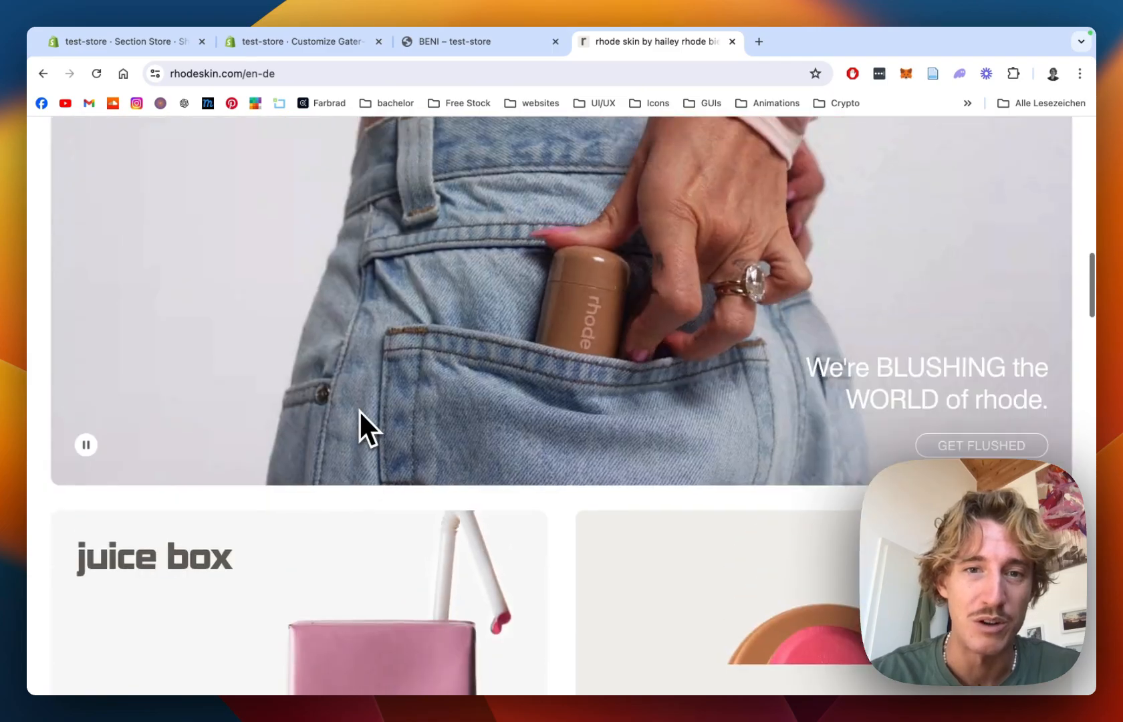
{"action": "scroll", "scroll_direction": "up", "scroll_amount": 3}
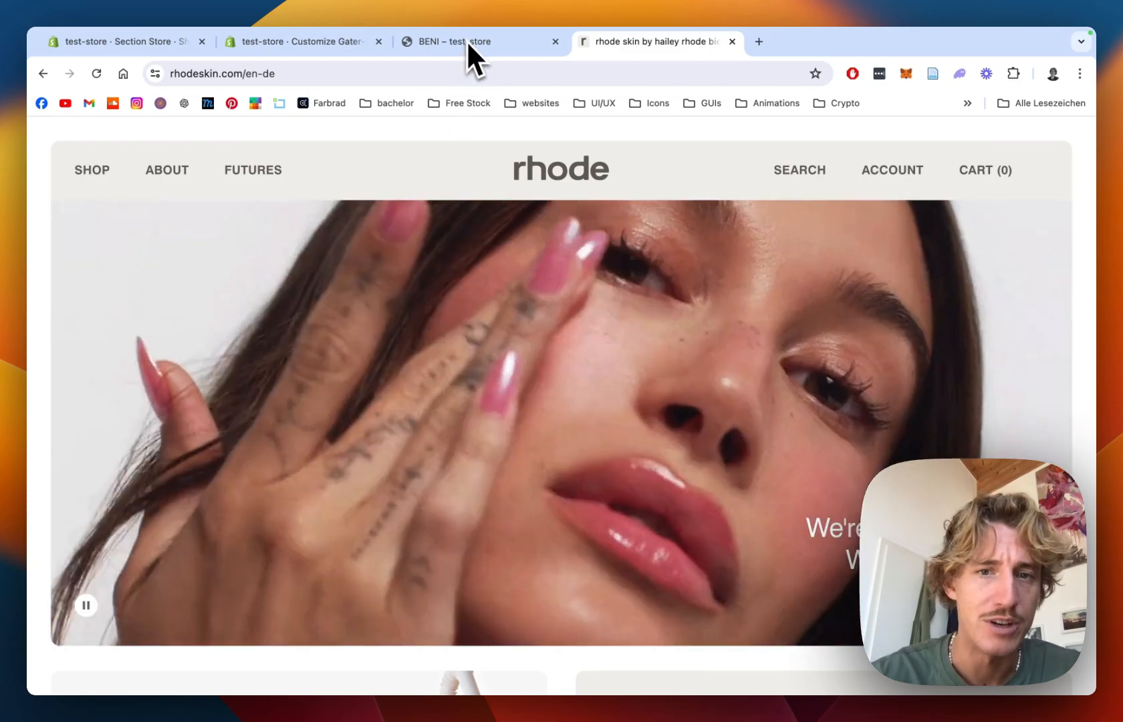
{"action": "left_click", "coordinate": [465, 41]}
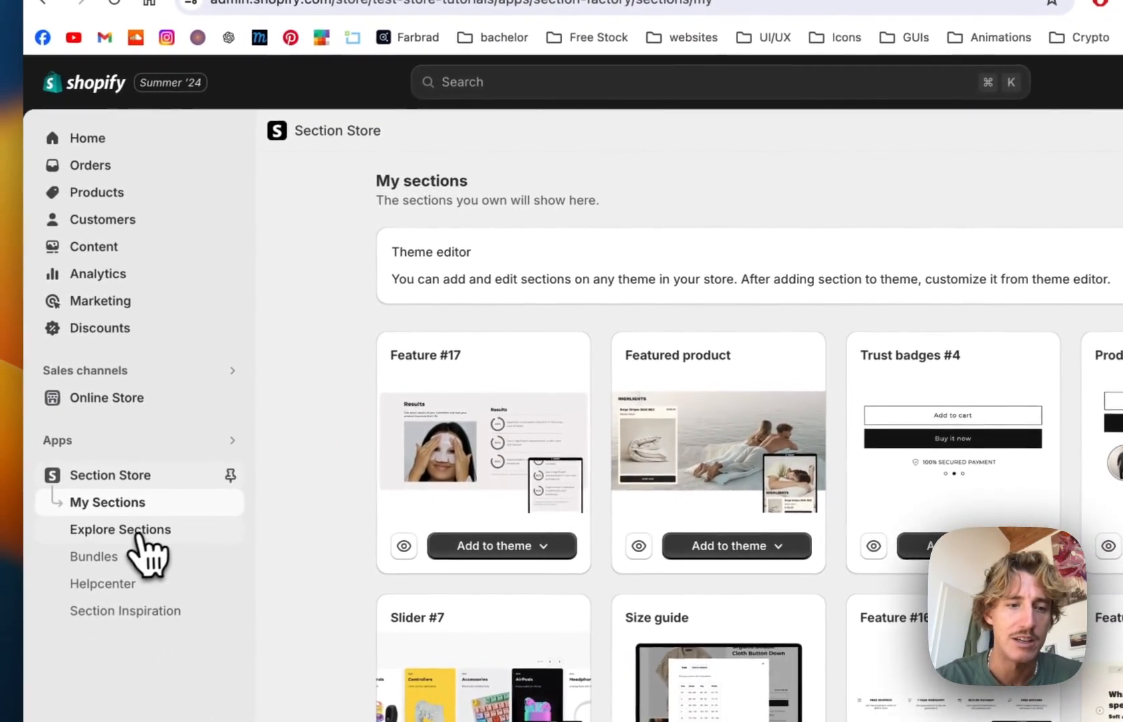
{"action": "left_click", "coordinate": [124, 529]}
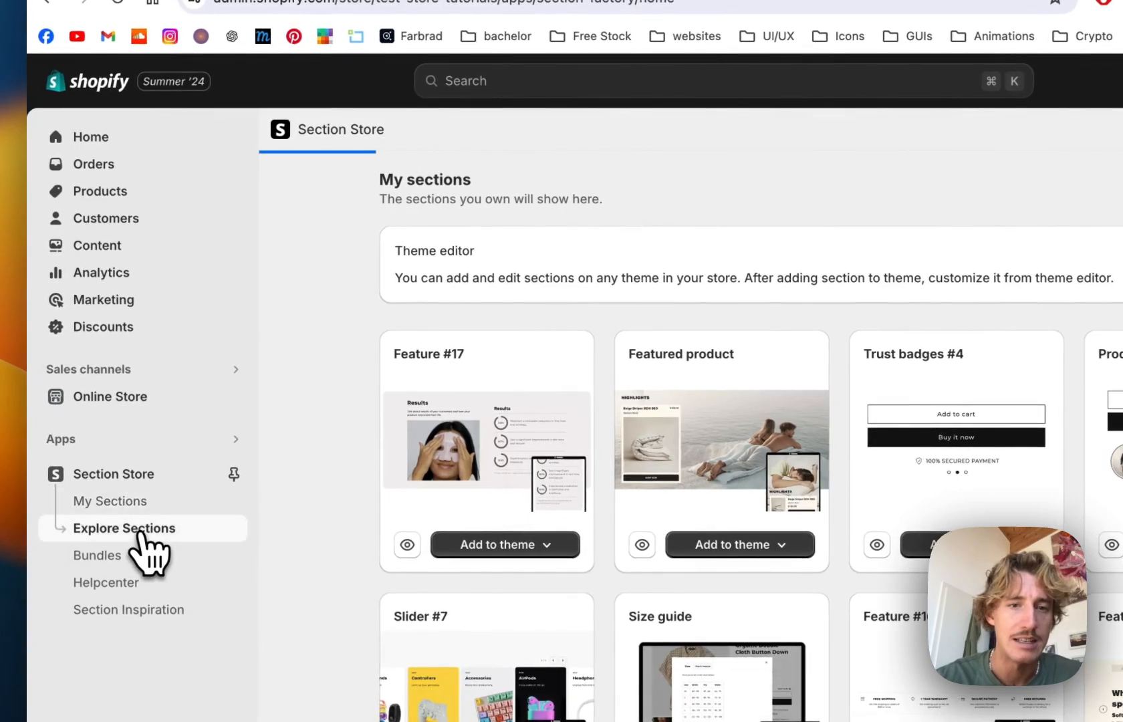
{"action": "left_click", "coordinate": [123, 528]}
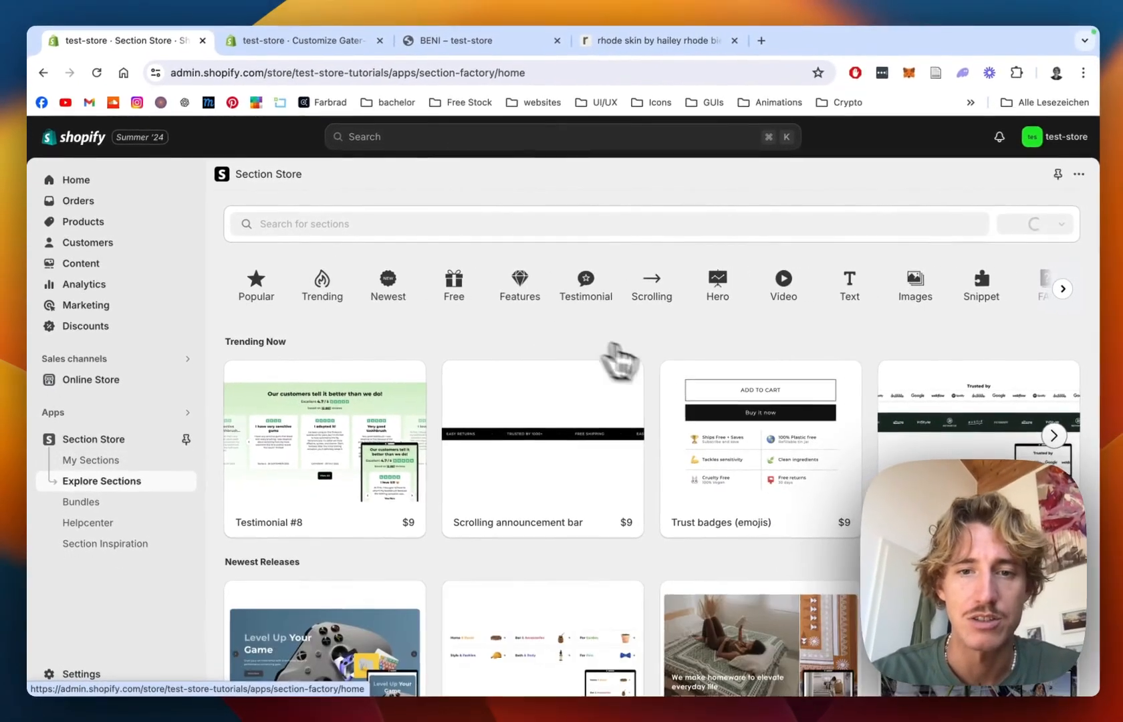
{"action": "mouse_move", "coordinate": [677, 351]}
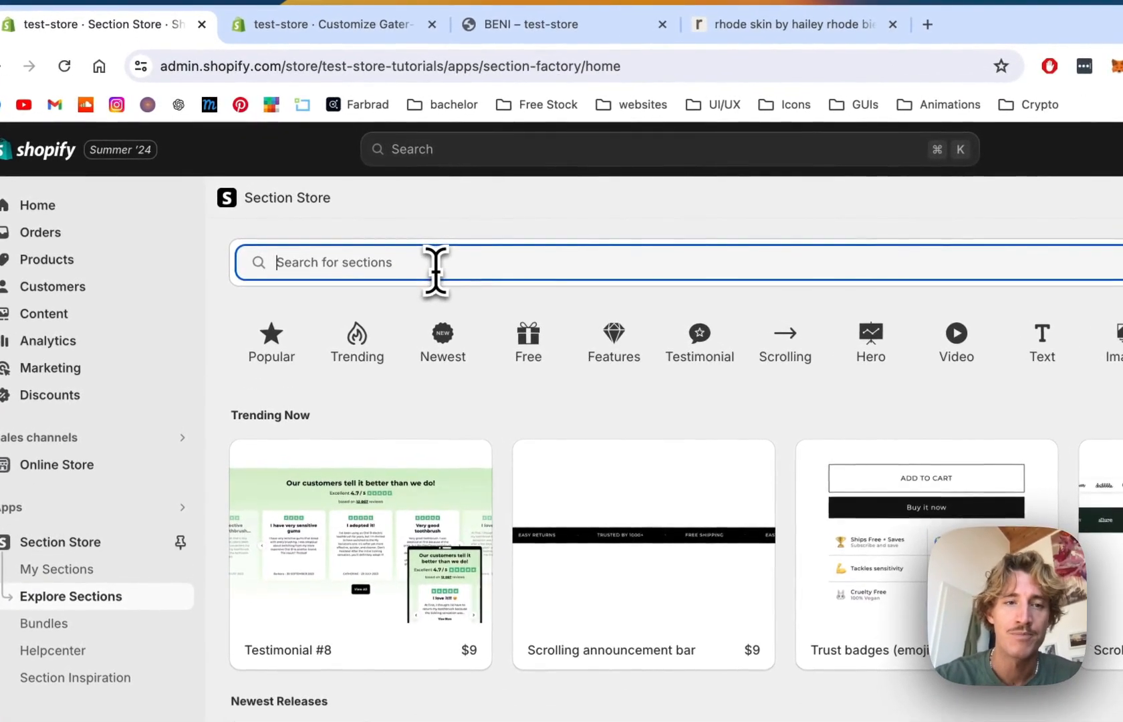
Search the catalogue for 'video banner #3' and scroll through its details
{"action": "type", "text": "video banner #"}
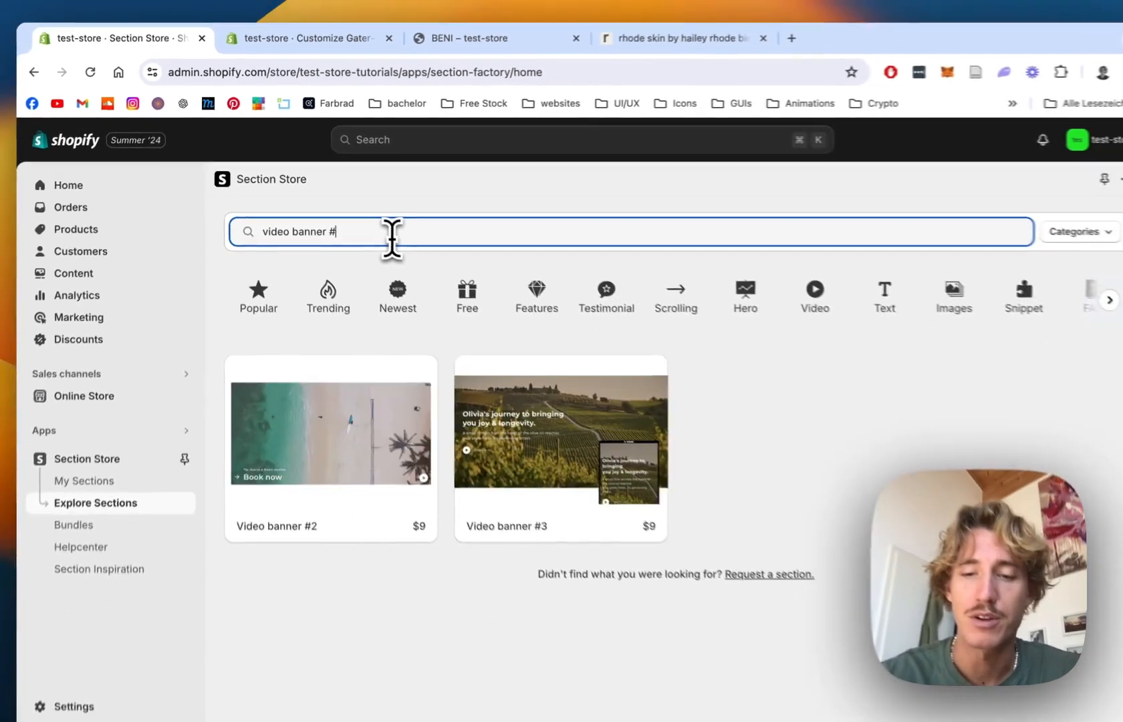
{"action": "type", "text": "3"}
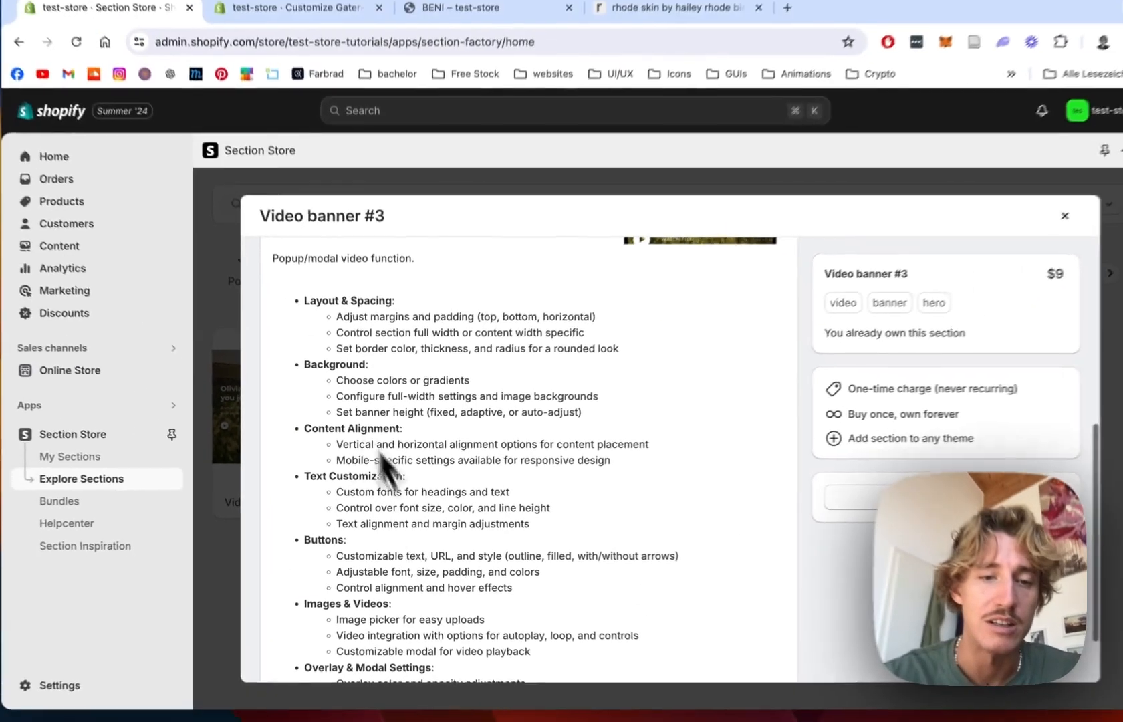
{"action": "scroll", "scroll_direction": "down", "scroll_amount": 3}
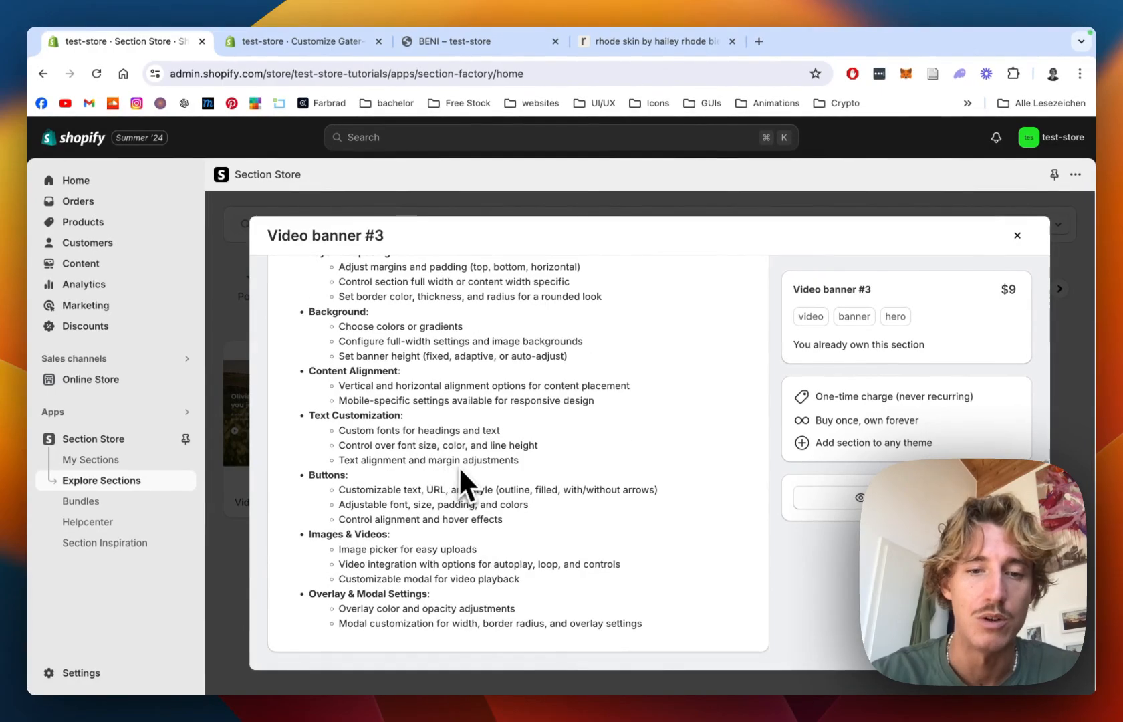
{"action": "scroll", "scroll_direction": "up", "scroll_amount": 3}
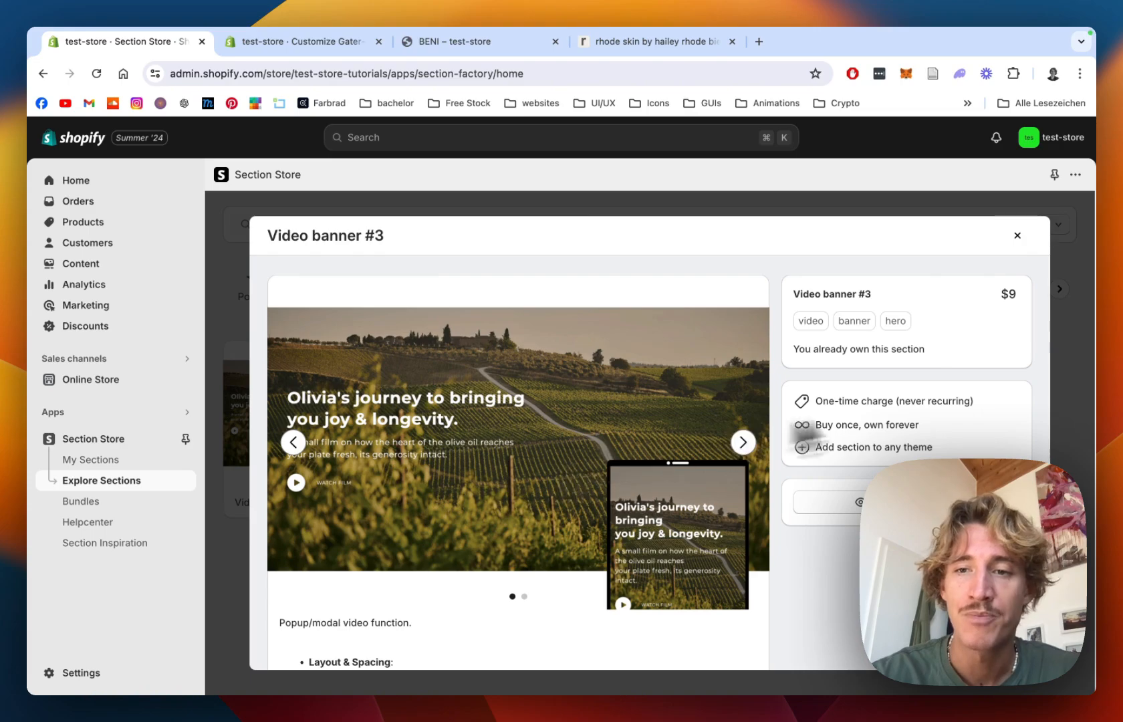
{"action": "mouse_move", "coordinate": [1020, 344]}
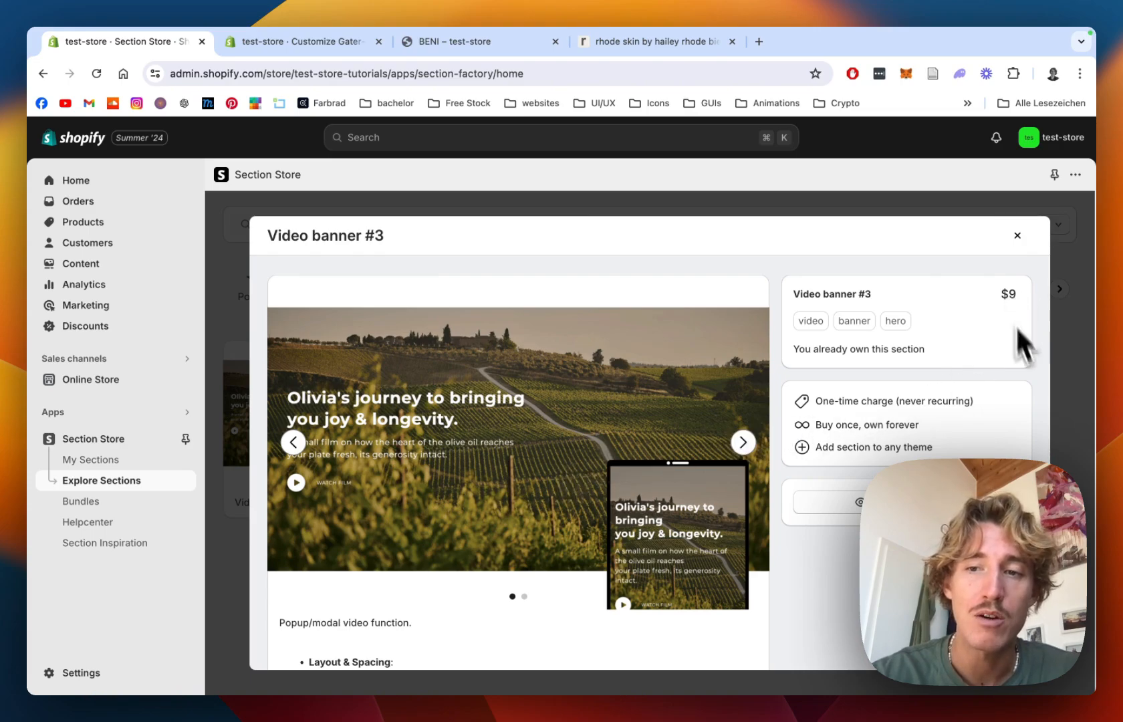
{"action": "mouse_move", "coordinate": [935, 390]}
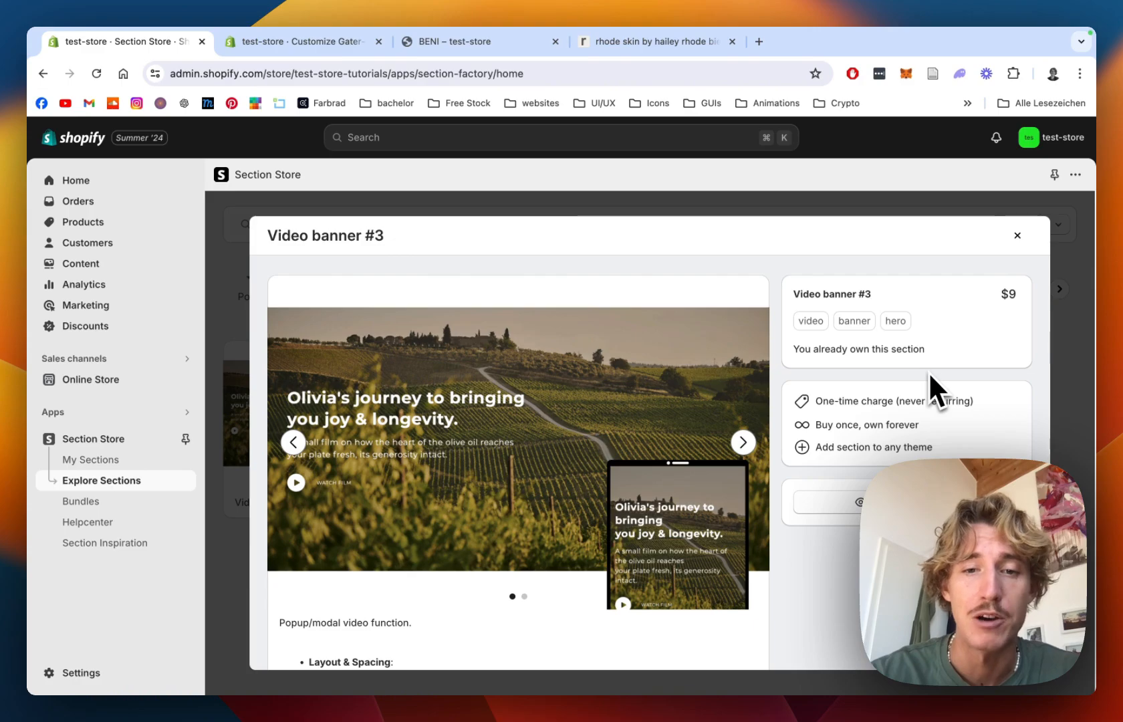
{"action": "mouse_move", "coordinate": [923, 393]}
{"action": "type", "text": "video banner"}
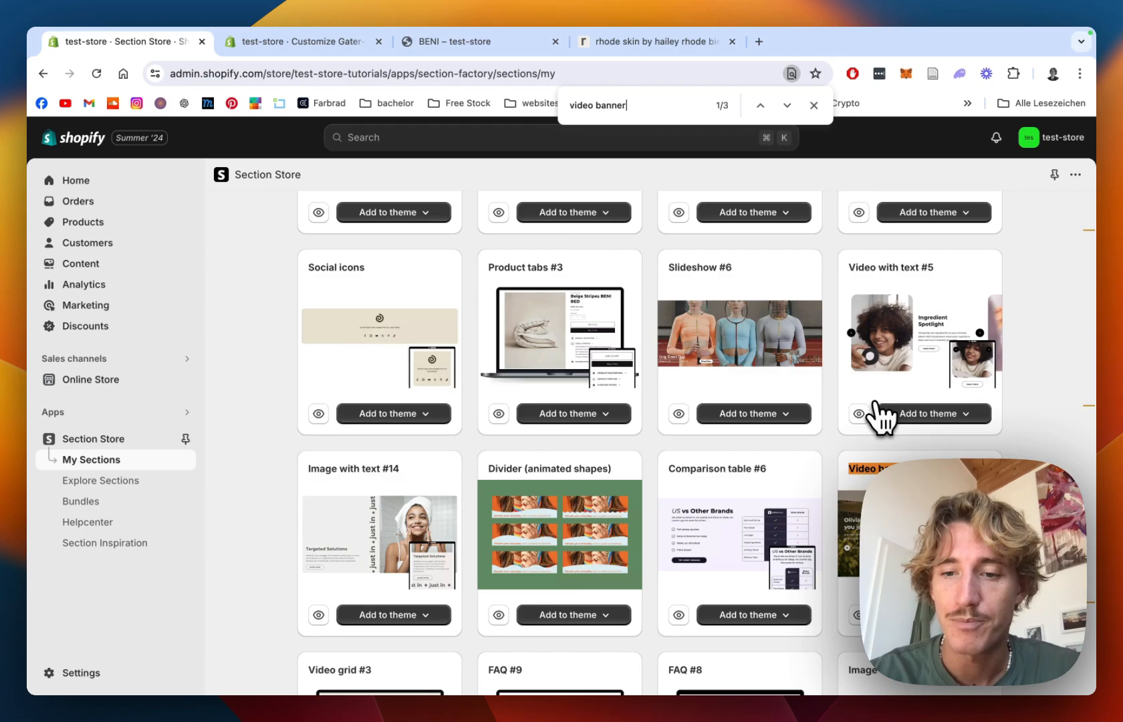
{"action": "left_click", "coordinate": [928, 413]}
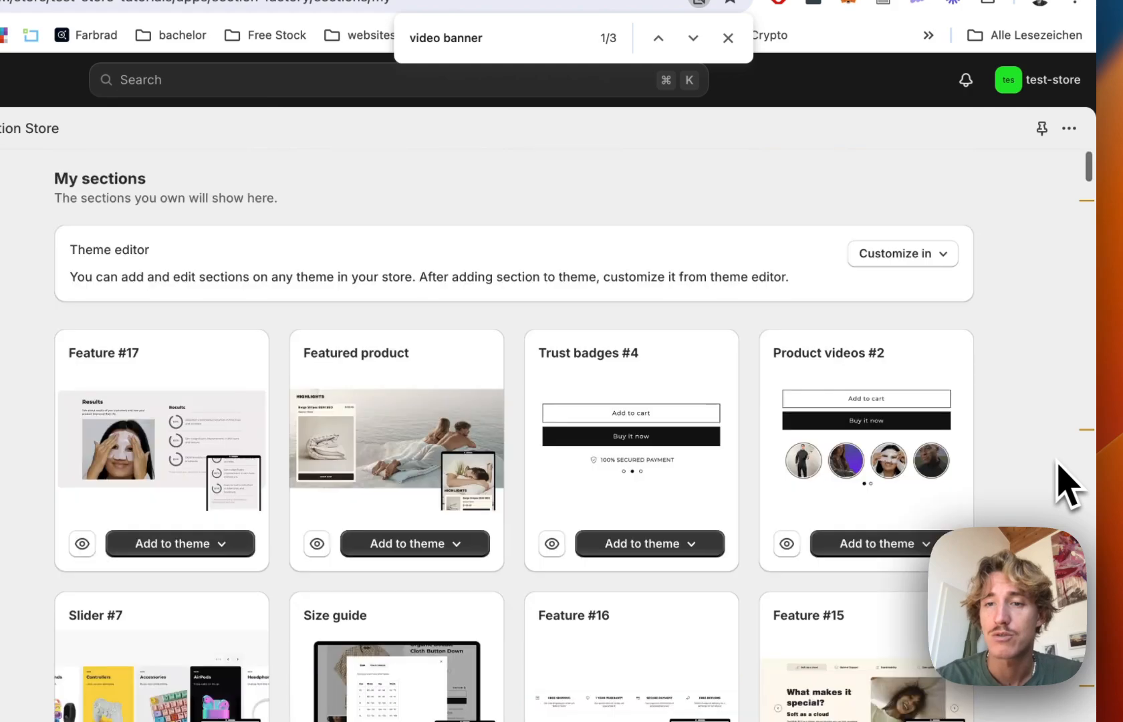
{"action": "left_click", "coordinate": [728, 38]}
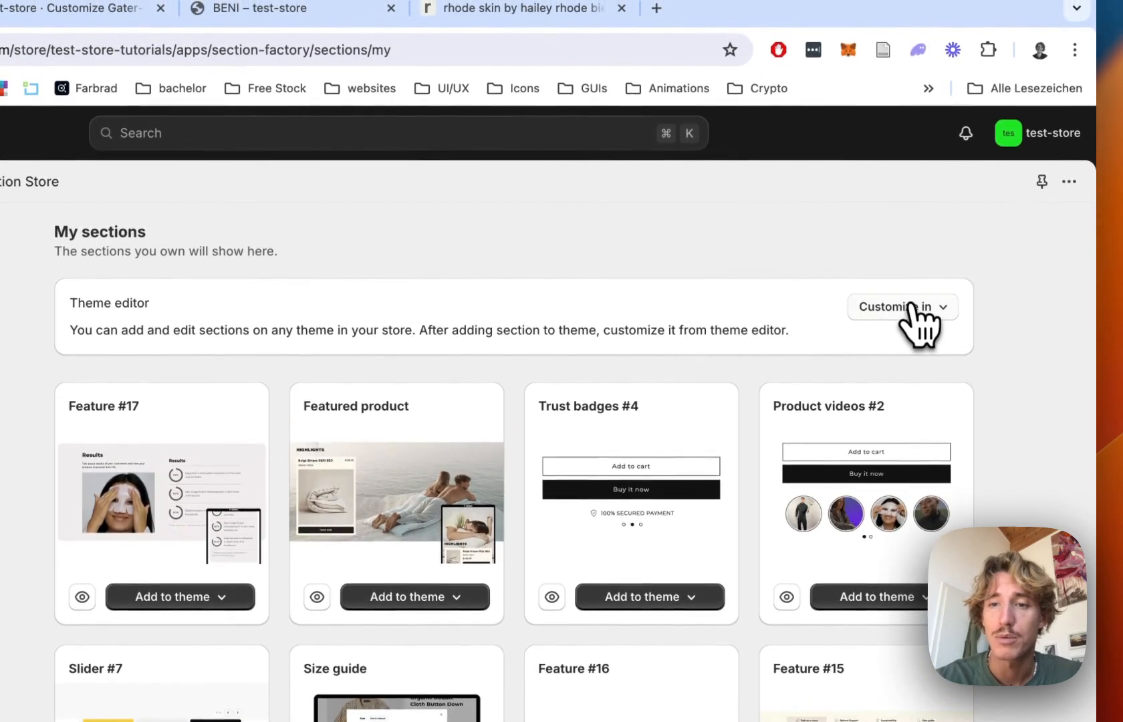
{"action": "left_click", "coordinate": [902, 307]}
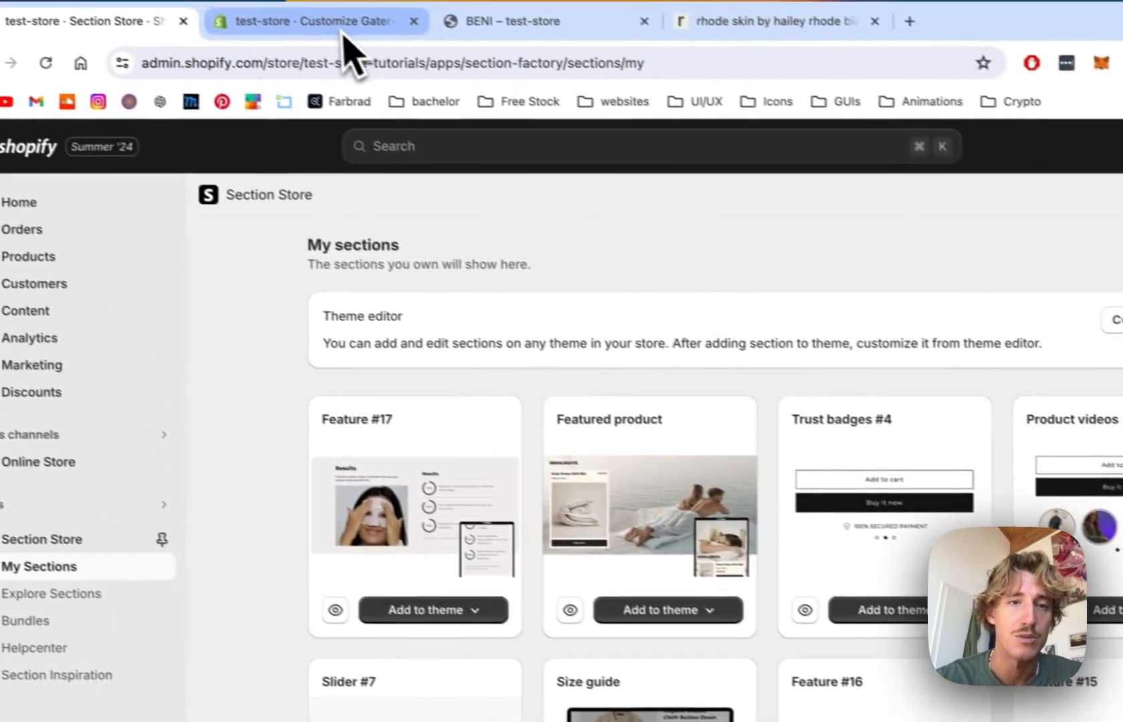
In the theme editor, add SS - Video Banner #3 by searching 'video banner'
{"action": "left_click", "coordinate": [315, 20]}
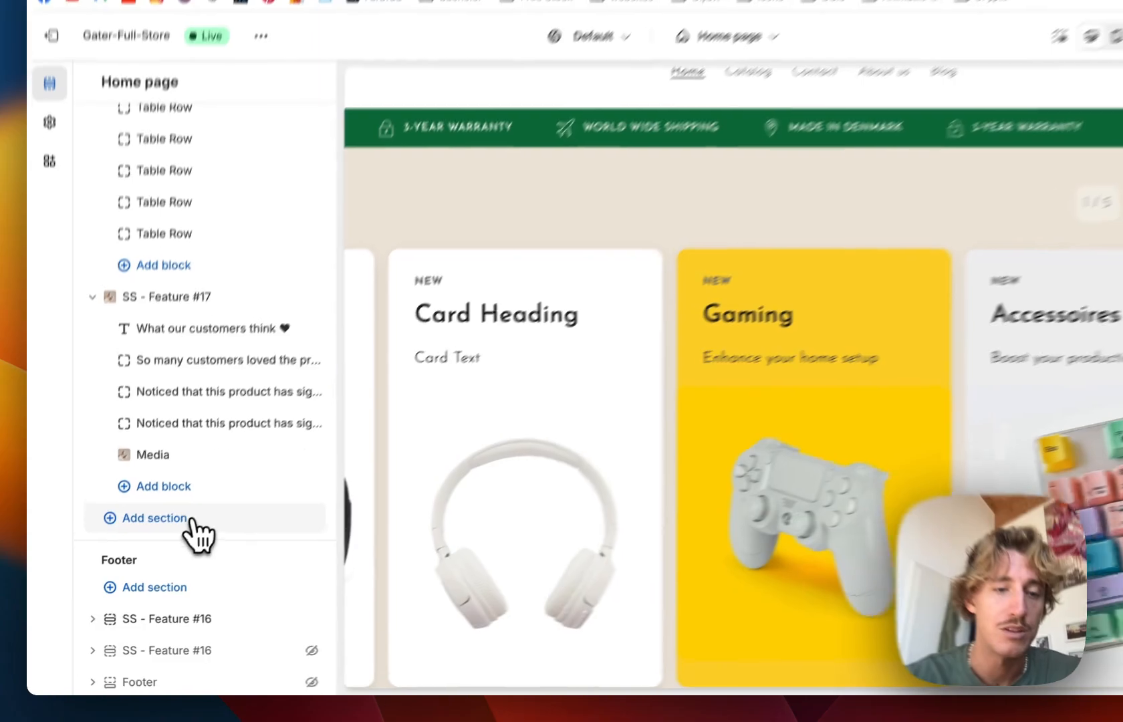
{"action": "left_click", "coordinate": [154, 518]}
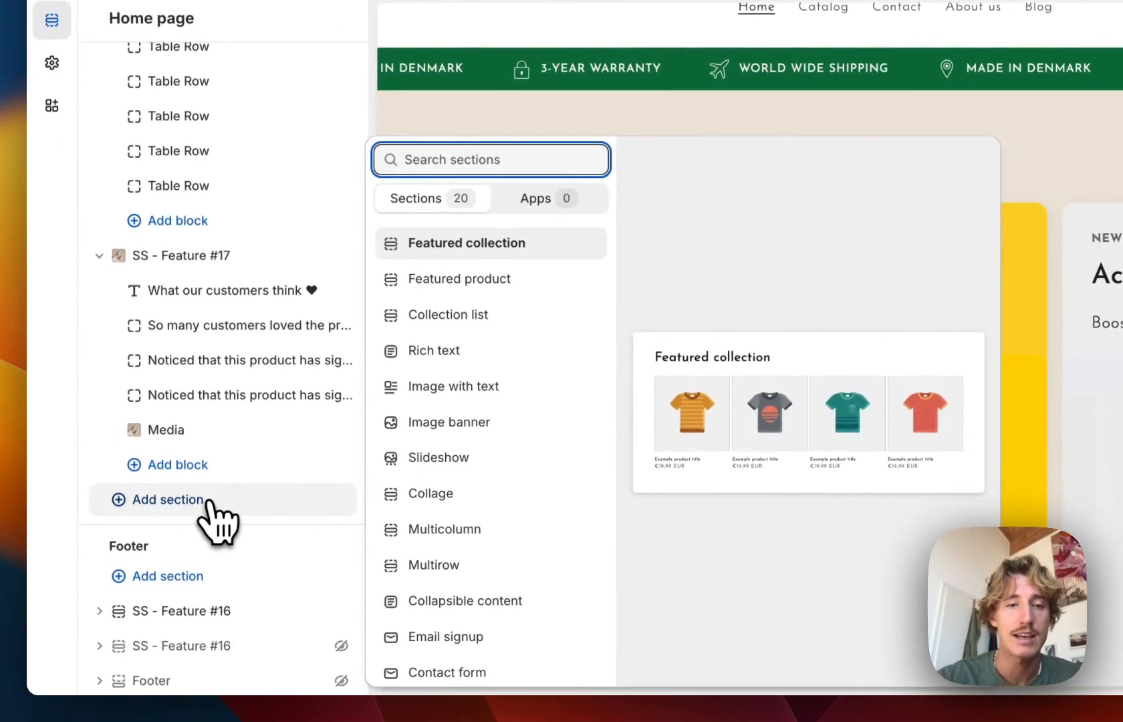
{"action": "type", "text": "video banner"}
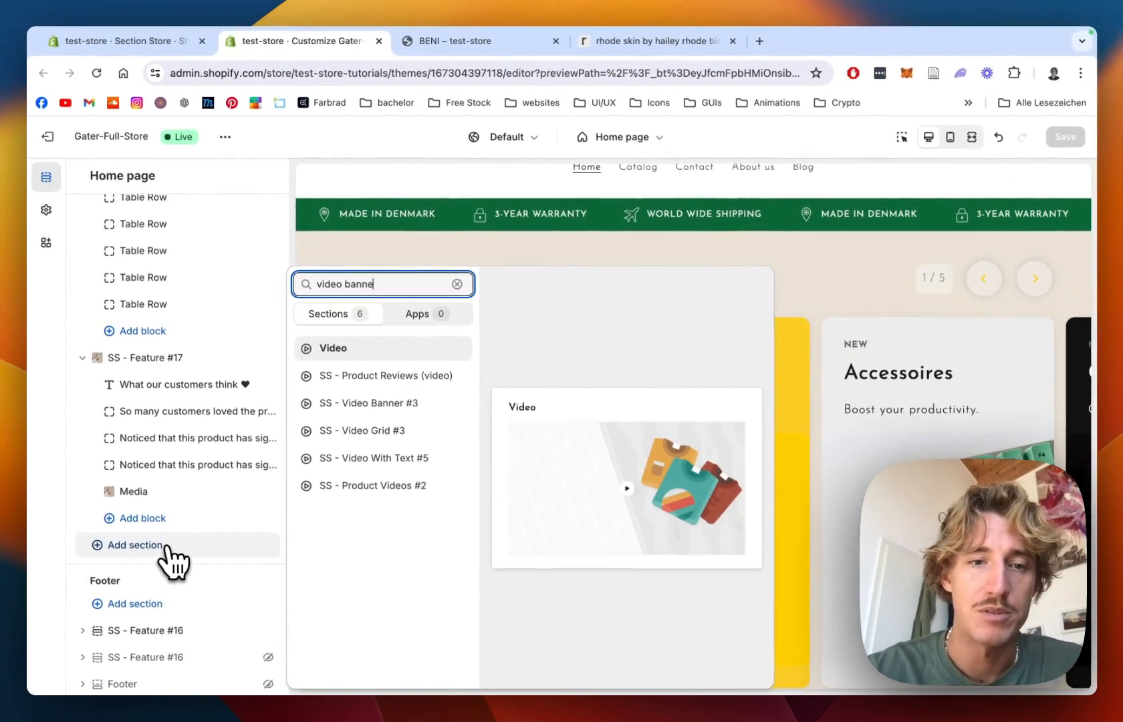
{"action": "type", "text": "r"}
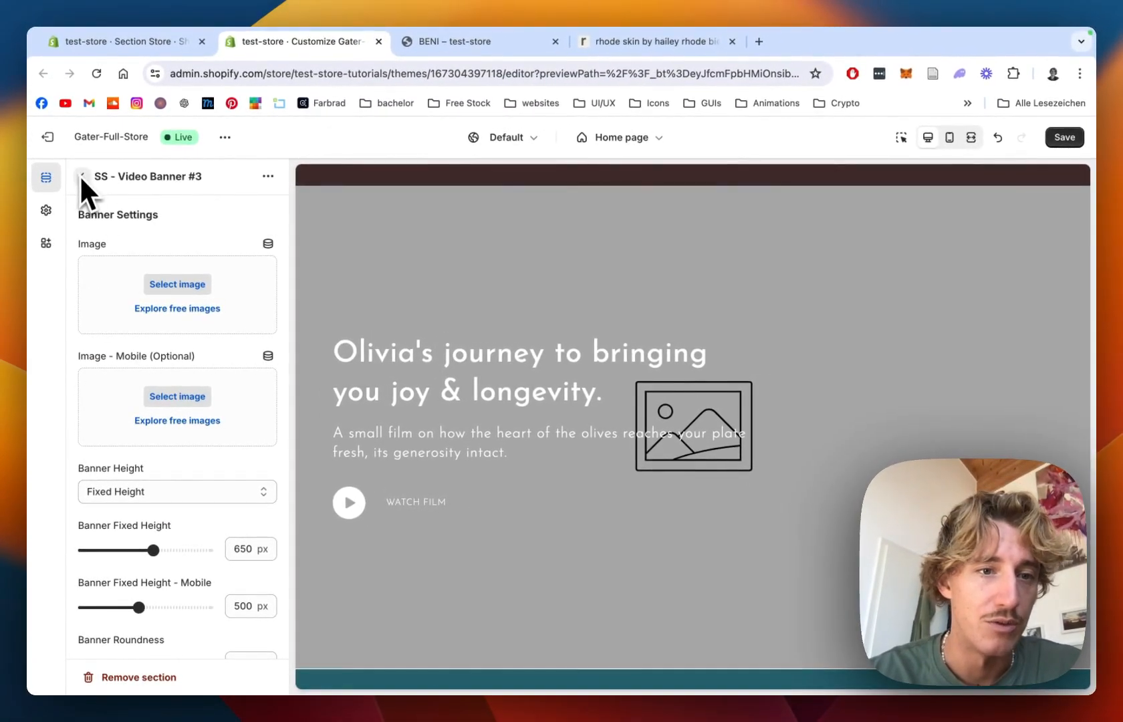
Set the banner background to the tobi_holzweiler palm-garden photo
{"action": "left_click", "coordinate": [177, 283]}
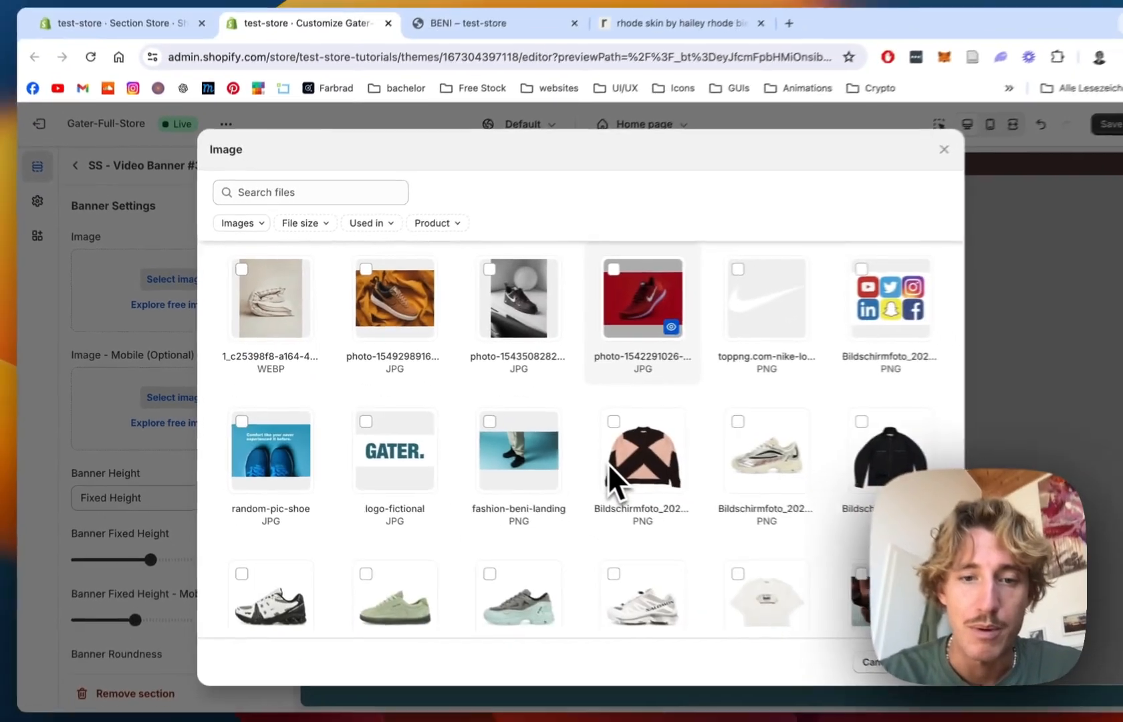
{"action": "scroll", "scroll_direction": "down", "scroll_amount": 3}
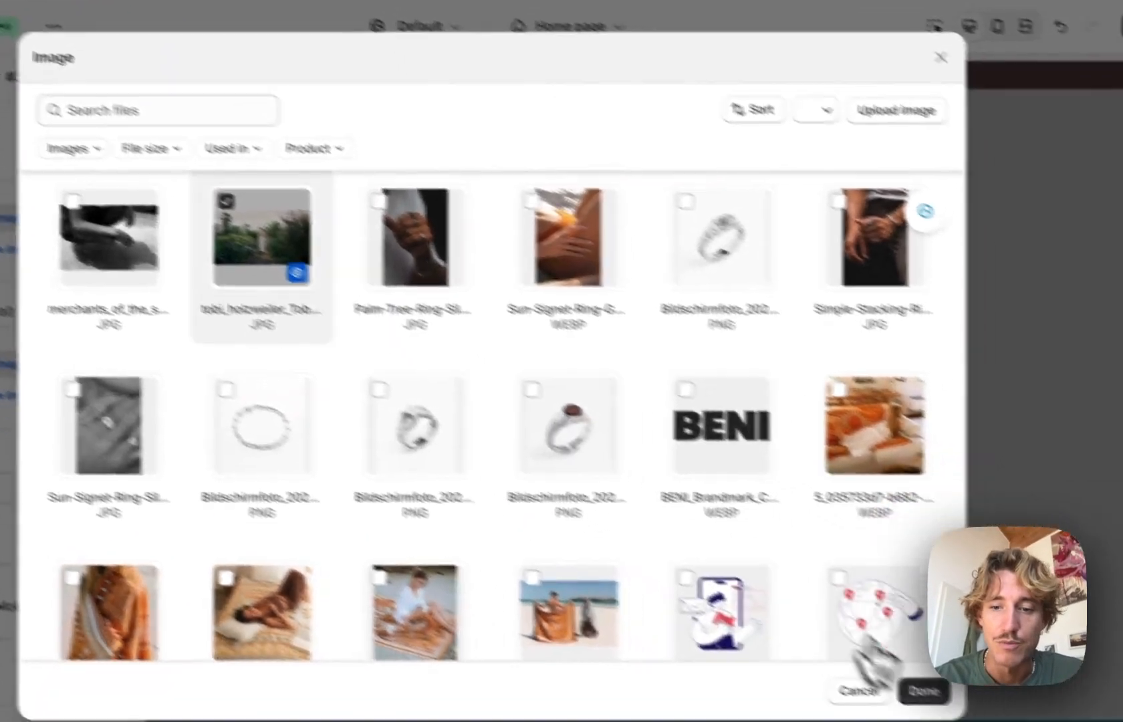
{"action": "left_click", "coordinate": [924, 690]}
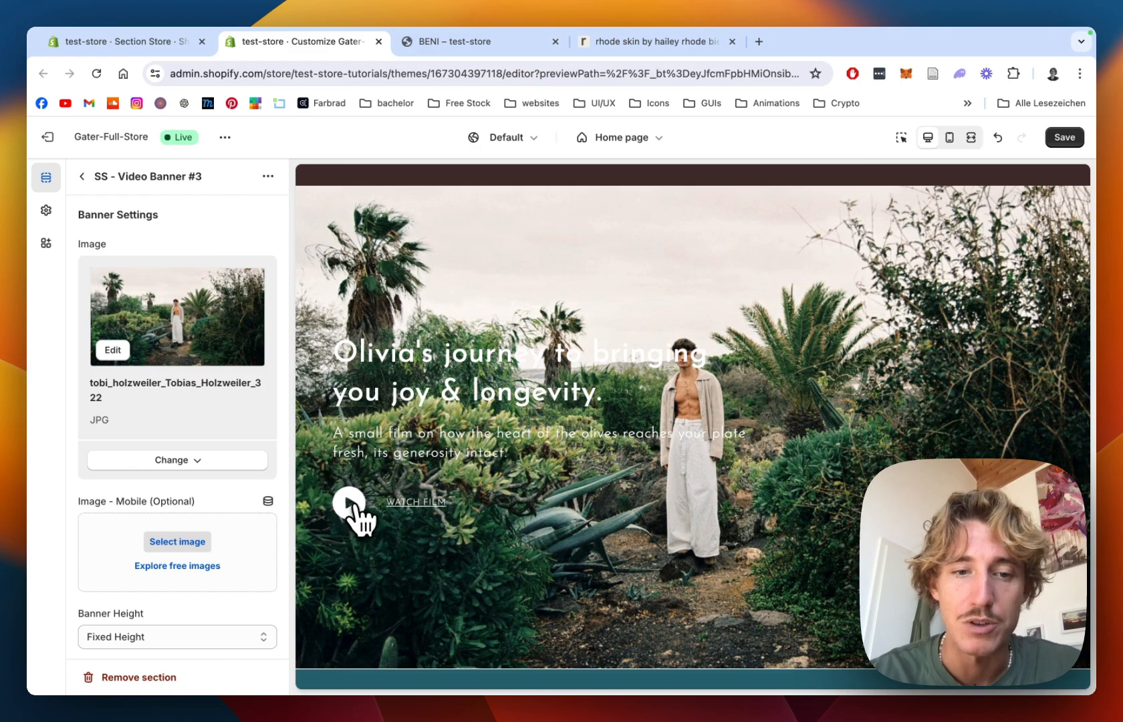
{"action": "mouse_move", "coordinate": [91, 188]}
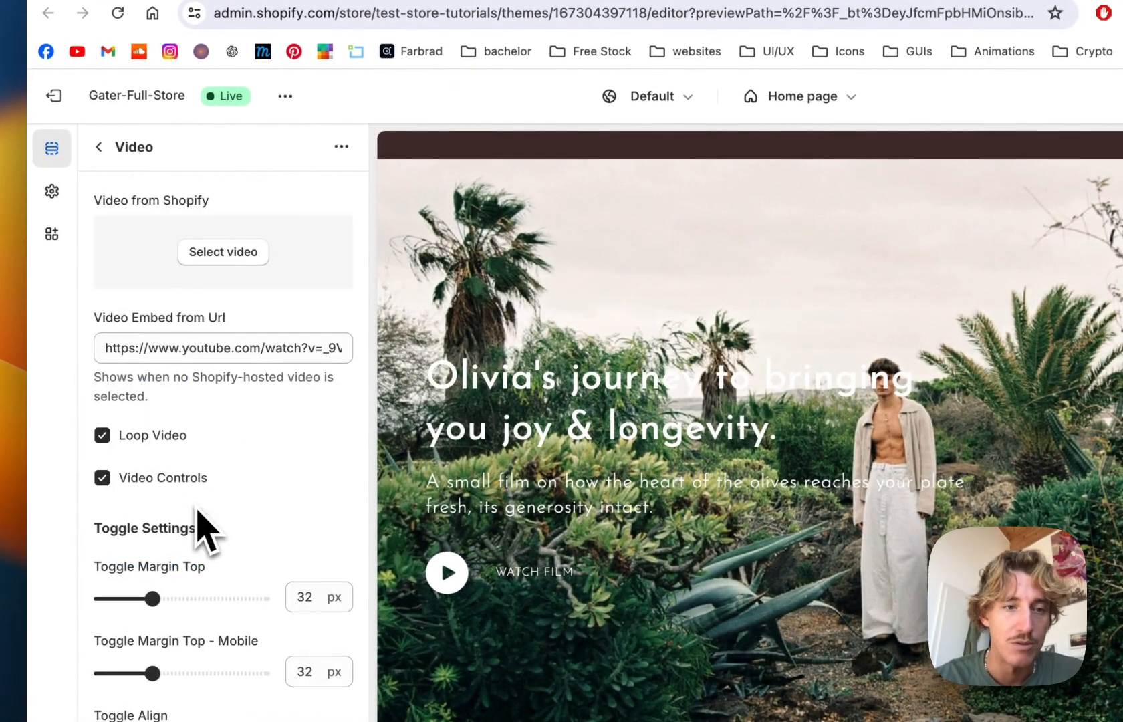
Attach ploggingvideooptimised as the Video block's Shopify-hosted video
{"action": "left_click", "coordinate": [223, 252]}
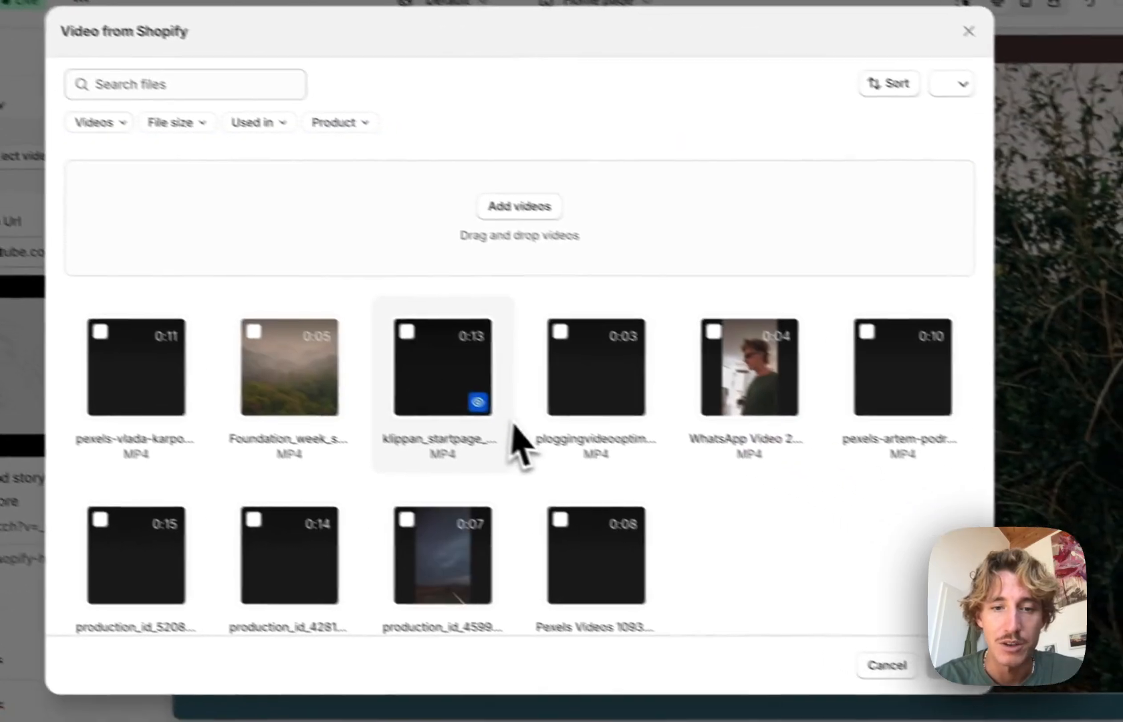
{"action": "left_click", "coordinate": [595, 367]}
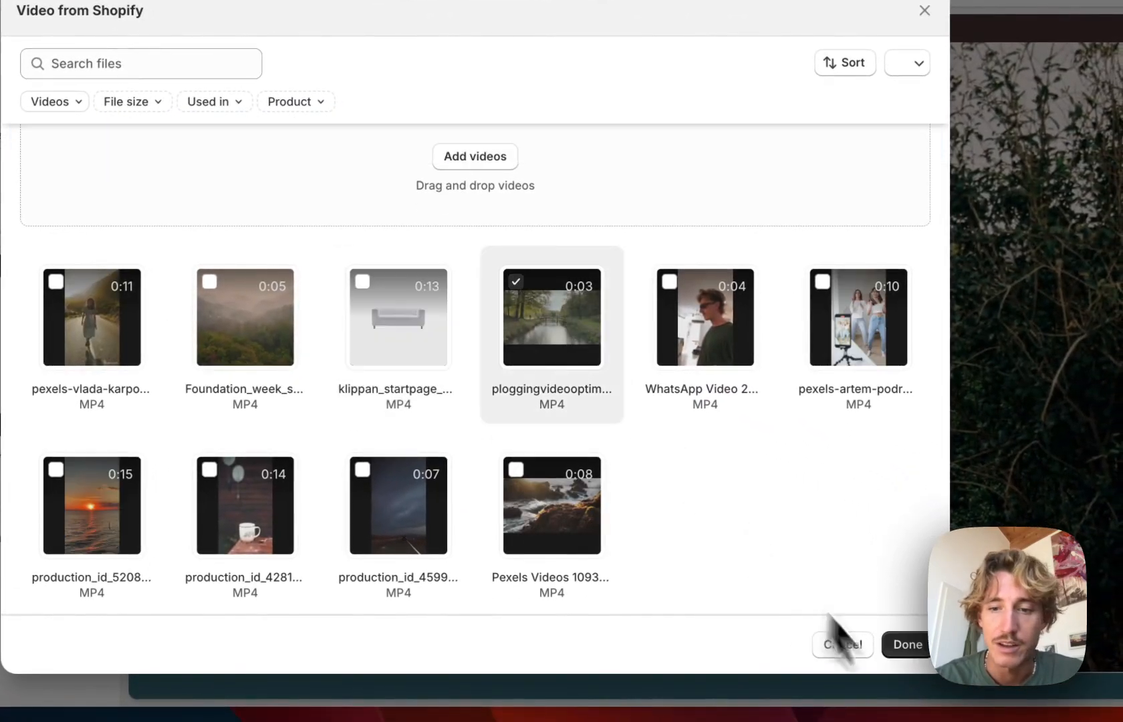
{"action": "left_click", "coordinate": [906, 644]}
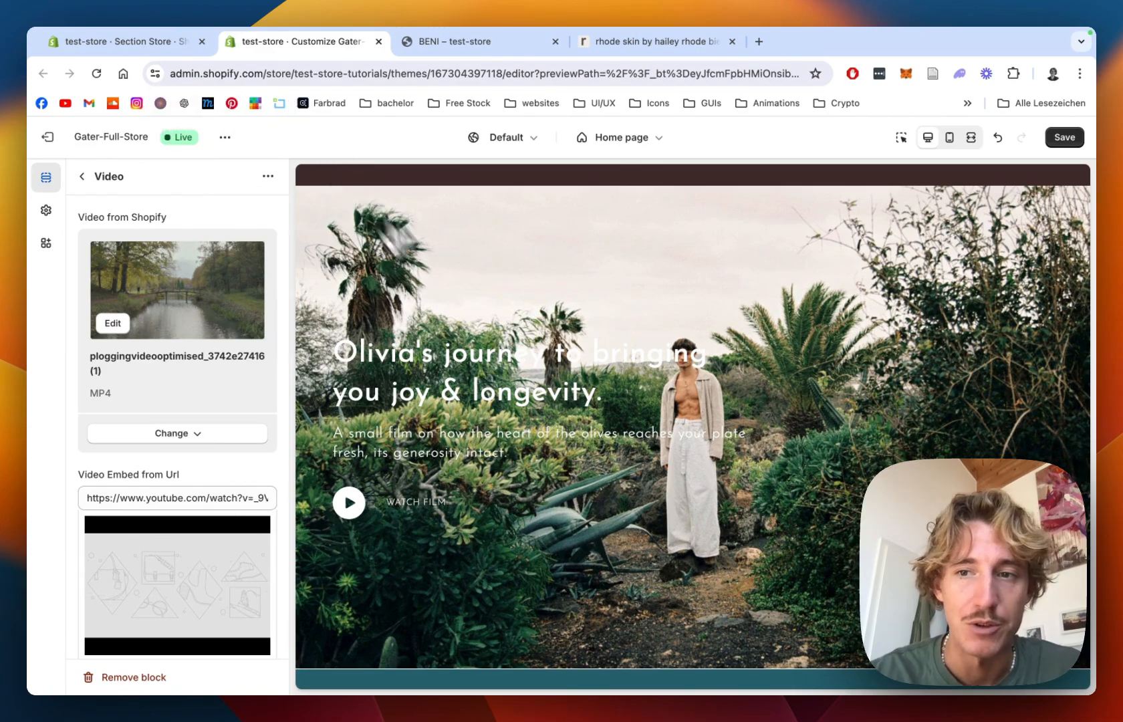
Review the Toggle Icon and Toggle Text settings, then go back to section settings
{"action": "scroll", "scroll_direction": "down", "scroll_amount": 3}
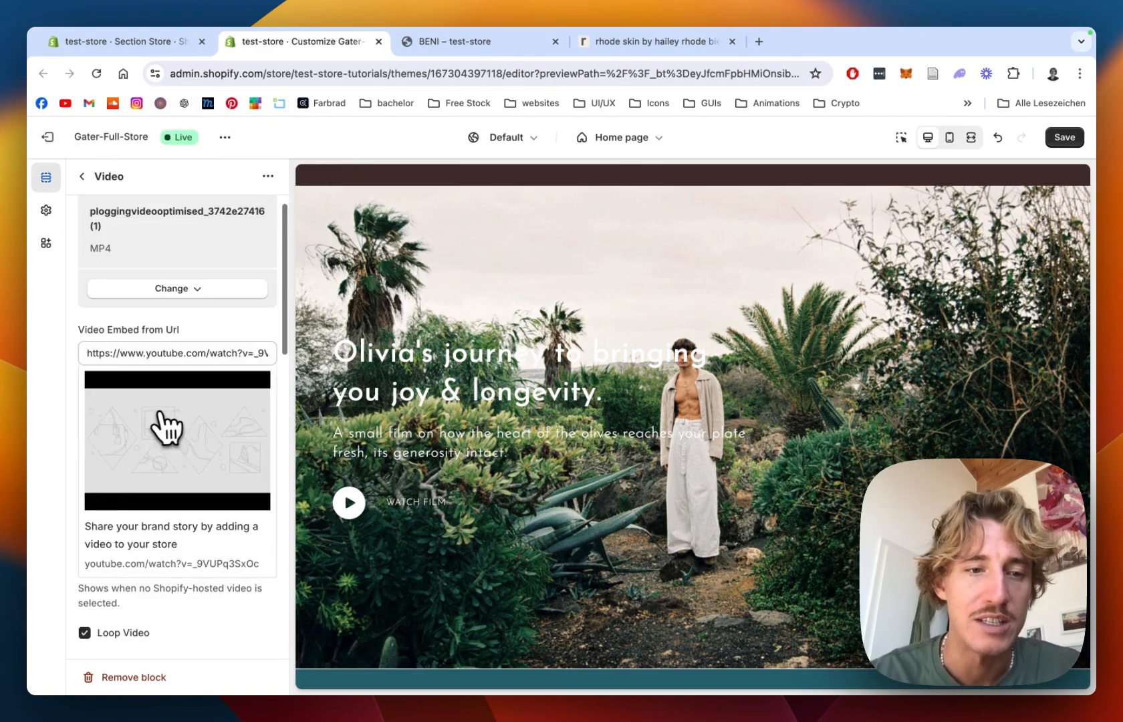
{"action": "scroll", "scroll_direction": "down", "scroll_amount": 3}
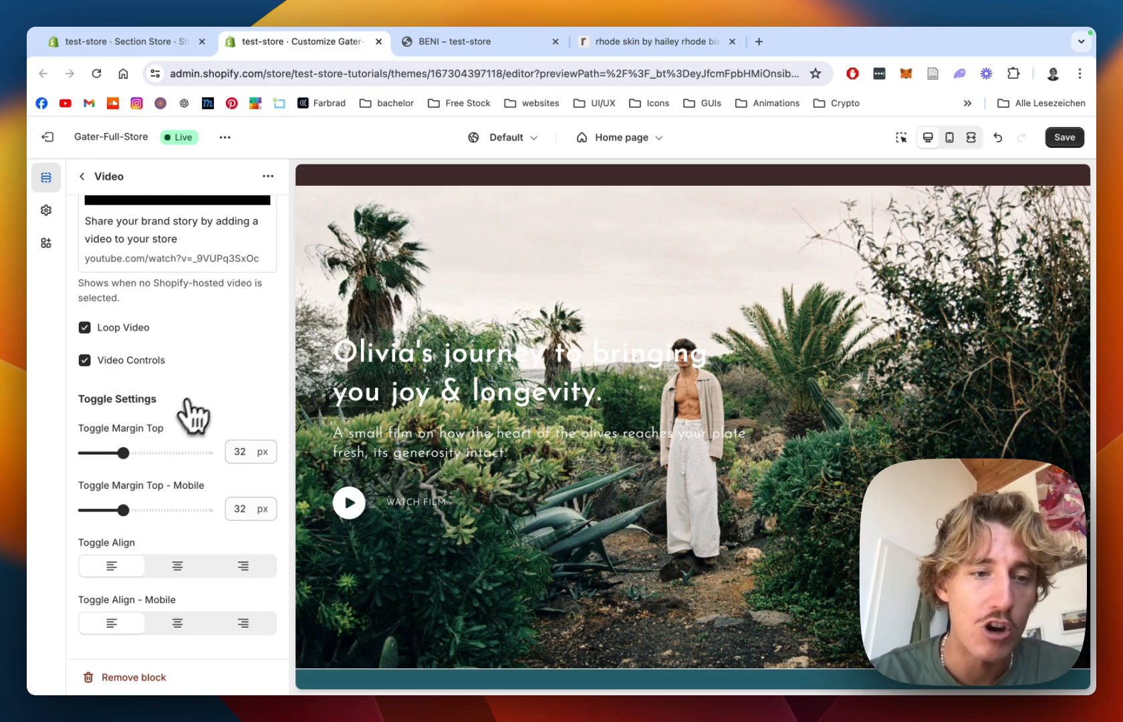
{"action": "scroll", "scroll_direction": "down", "scroll_amount": 3}
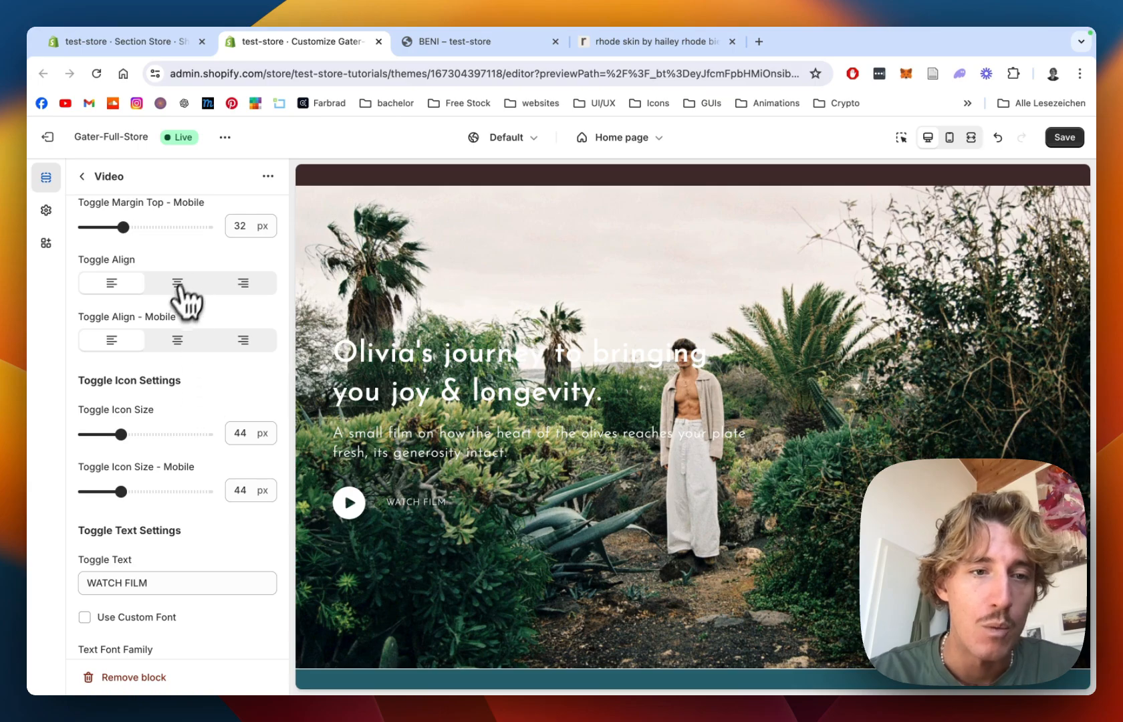
{"action": "scroll", "scroll_direction": "down", "scroll_amount": 3}
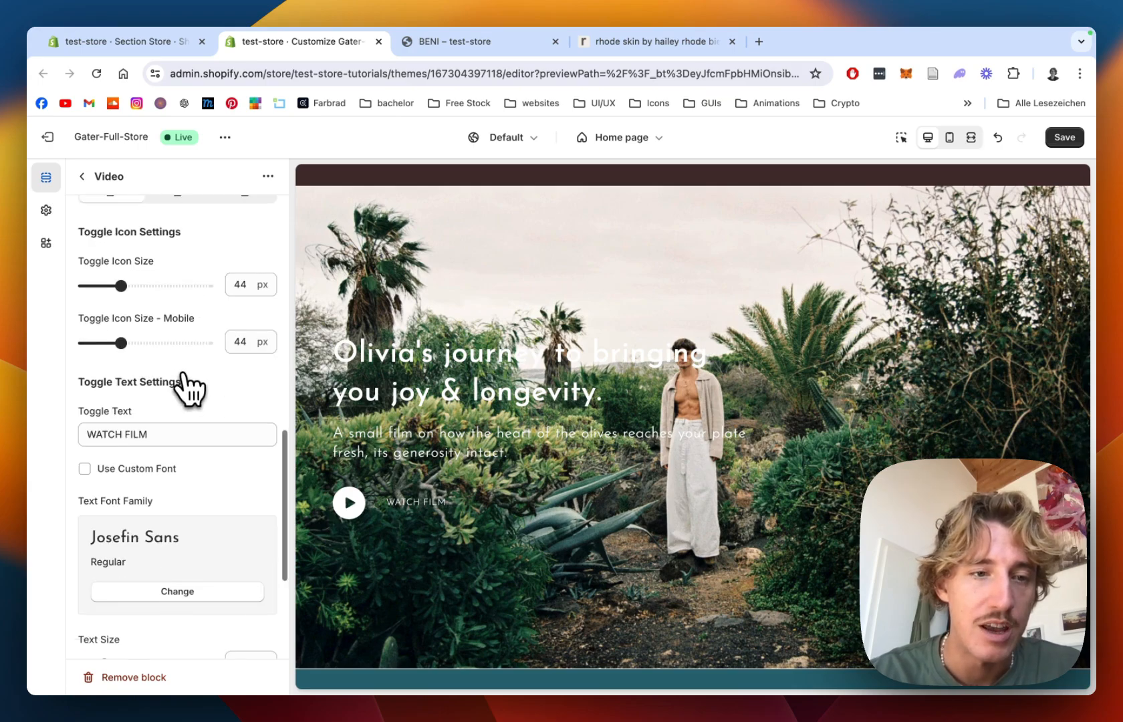
{"action": "scroll", "scroll_direction": "down", "scroll_amount": 3}
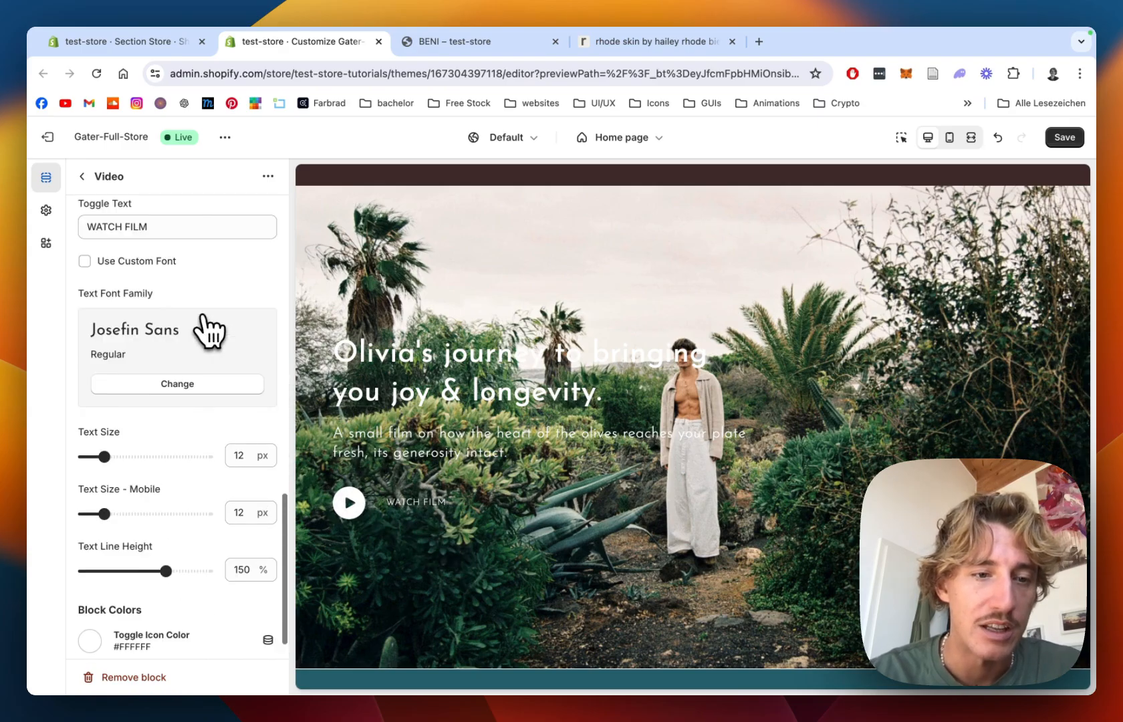
{"action": "left_click", "coordinate": [83, 177]}
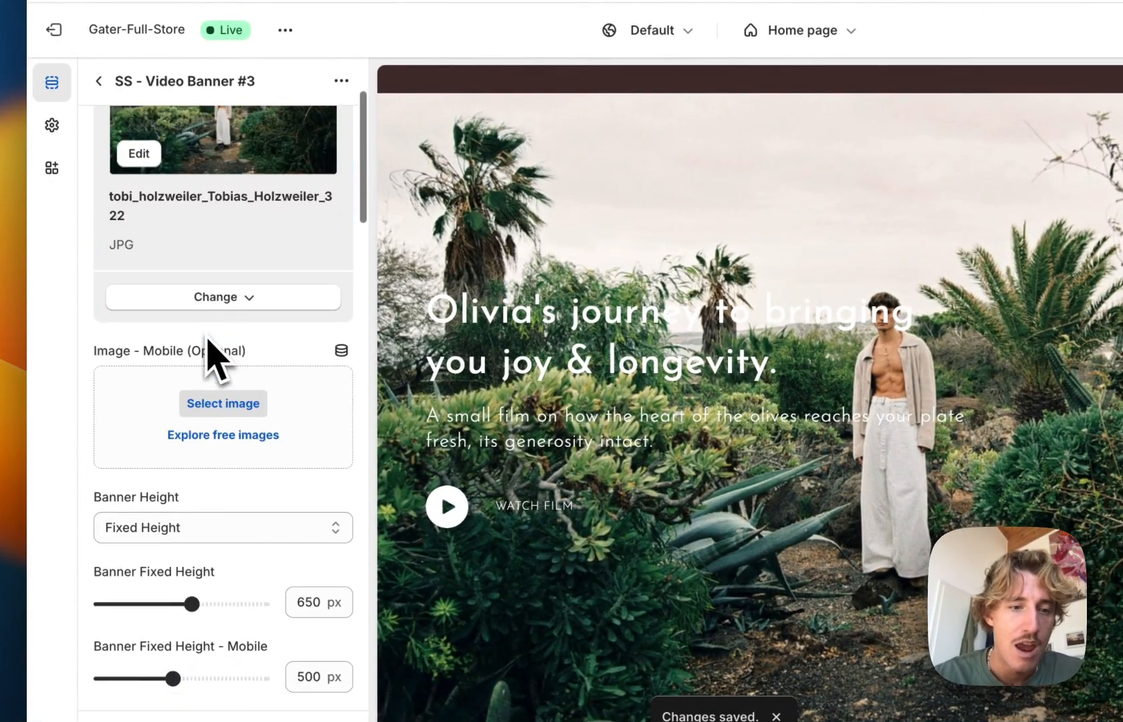
Set Banner Fixed Height 580 px, Banner Roundness 20 px, desktop content width 64%
{"action": "scroll", "scroll_direction": "down", "scroll_amount": 3}
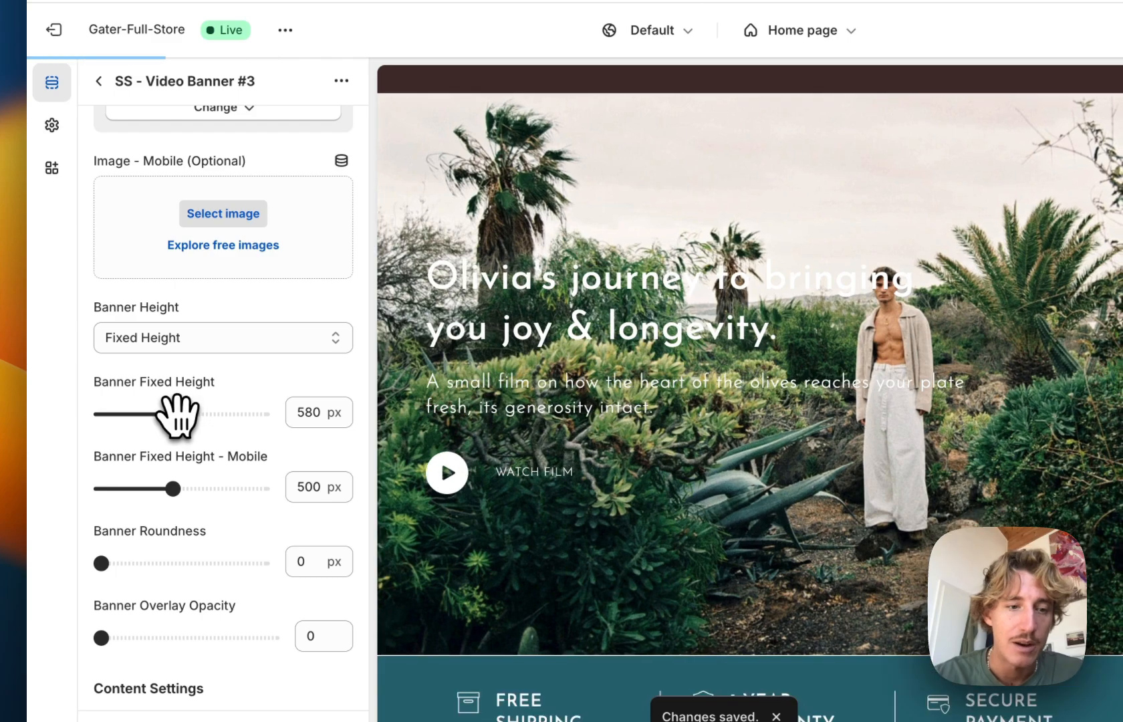
{"action": "scroll", "scroll_direction": "down", "scroll_amount": 3}
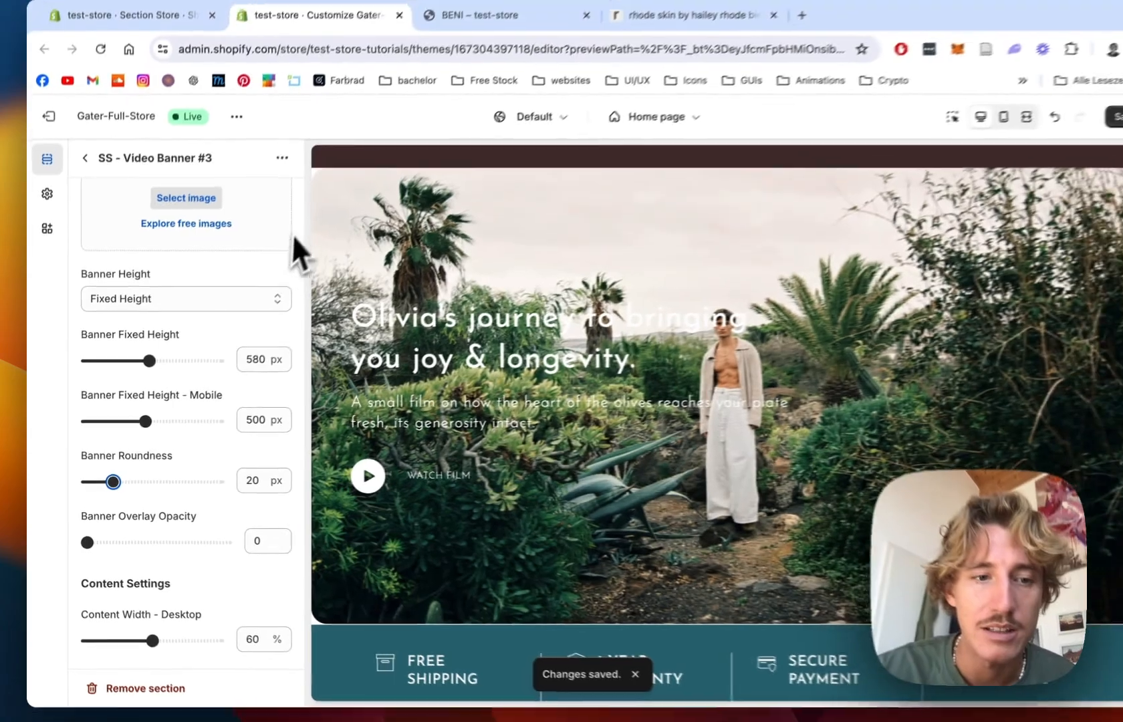
{"action": "scroll", "scroll_direction": "down", "scroll_amount": 3}
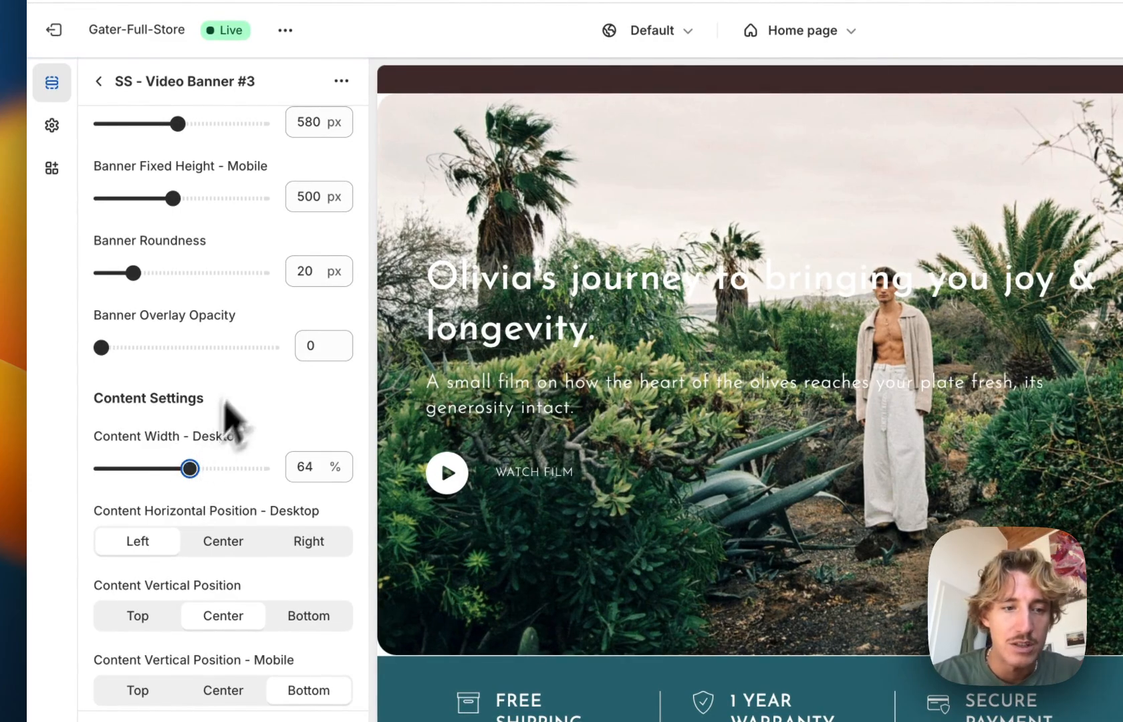
{"action": "scroll", "scroll_direction": "down", "scroll_amount": 3}
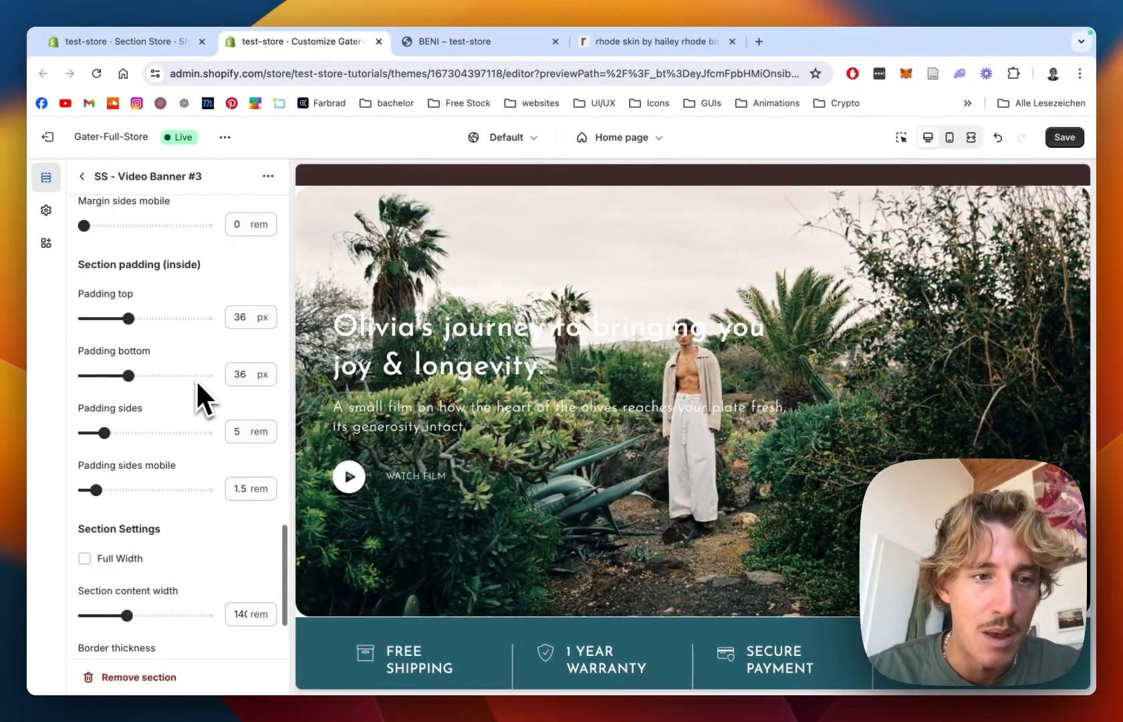
Set section margins to 24 px top and bottom and 5 rem sides, checking the rhode site
{"action": "scroll", "scroll_direction": "up", "scroll_amount": 3}
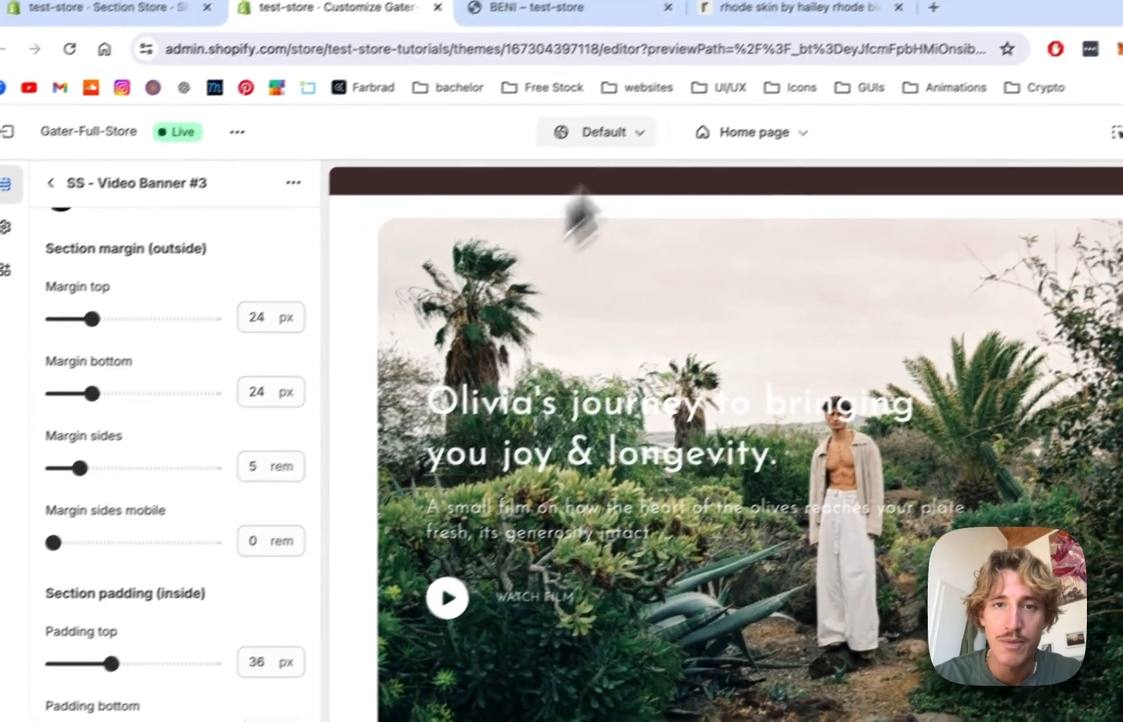
{"action": "left_click", "coordinate": [824, 21]}
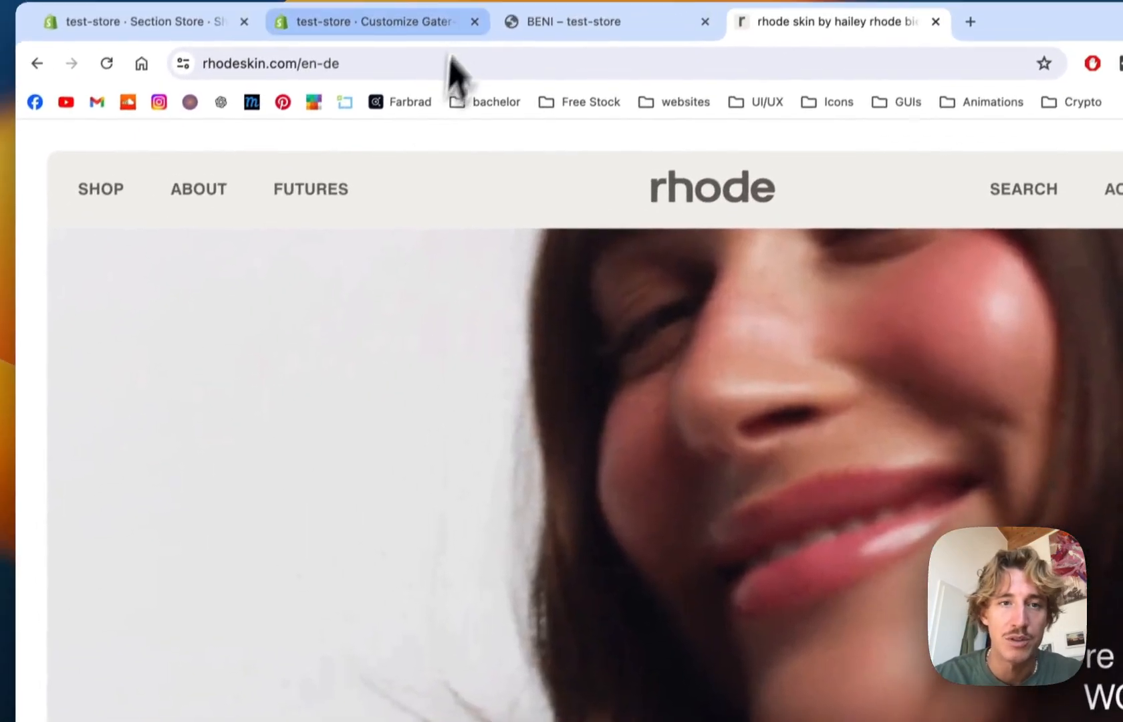
{"action": "left_click", "coordinate": [365, 21]}
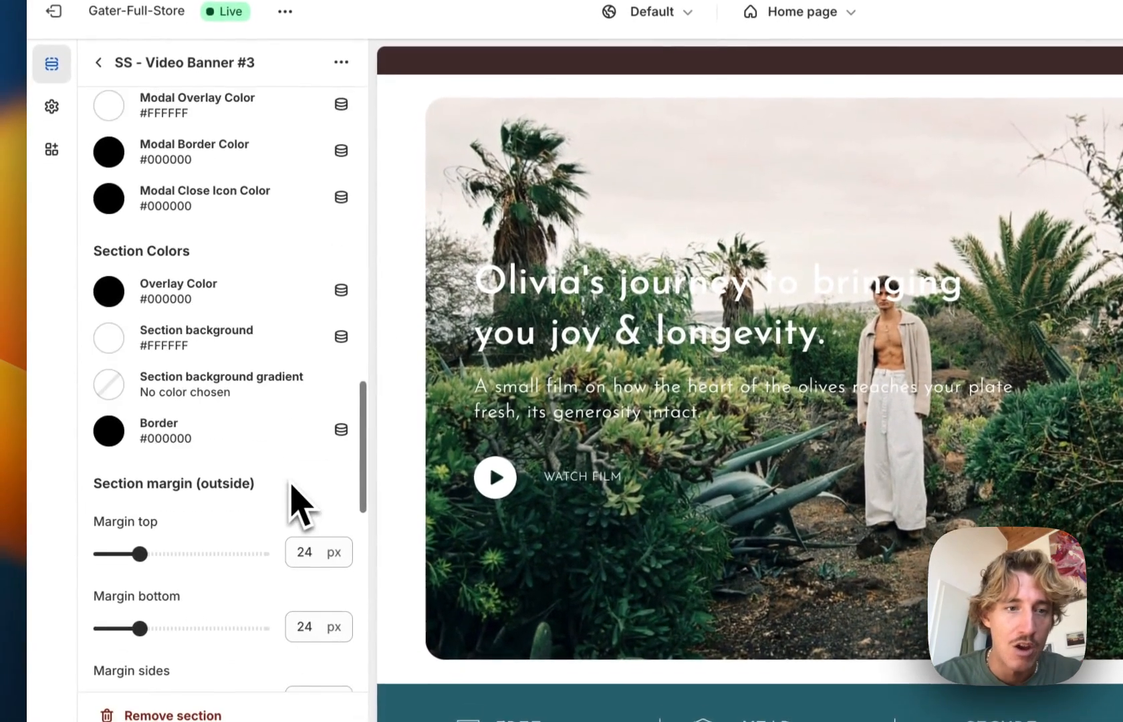
{"action": "scroll", "scroll_direction": "up", "scroll_amount": 3}
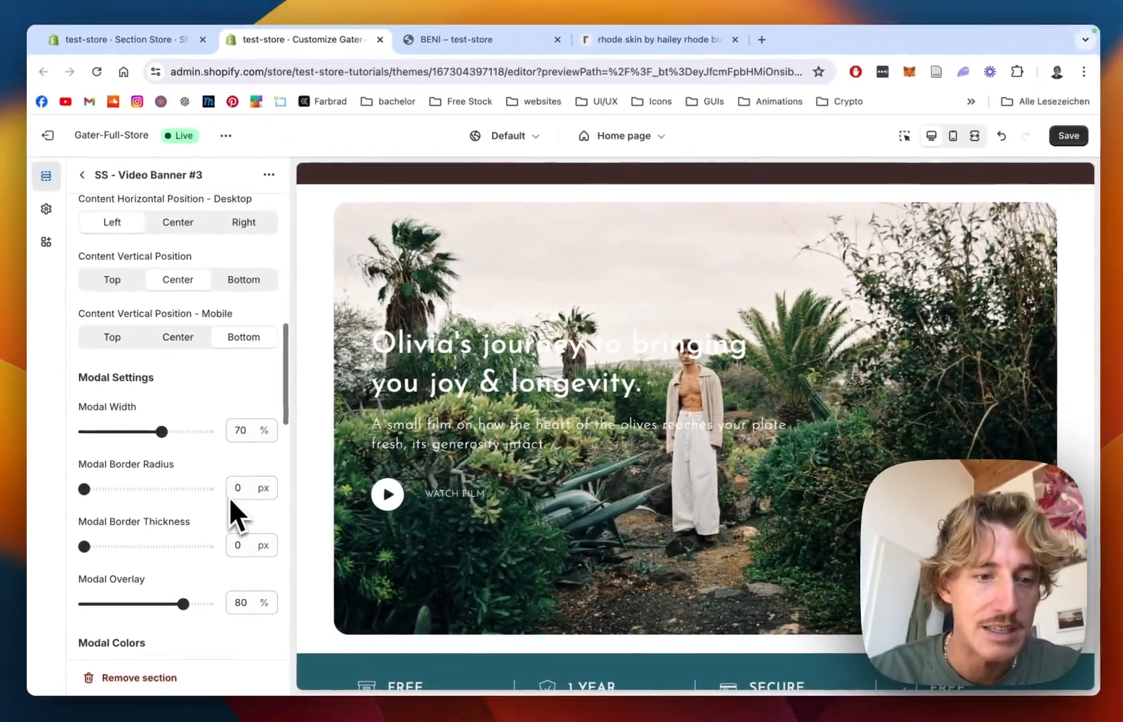
Set Banner Overlay Opacity to 0.2 and save the theme
{"action": "scroll", "scroll_direction": "up", "scroll_amount": 3}
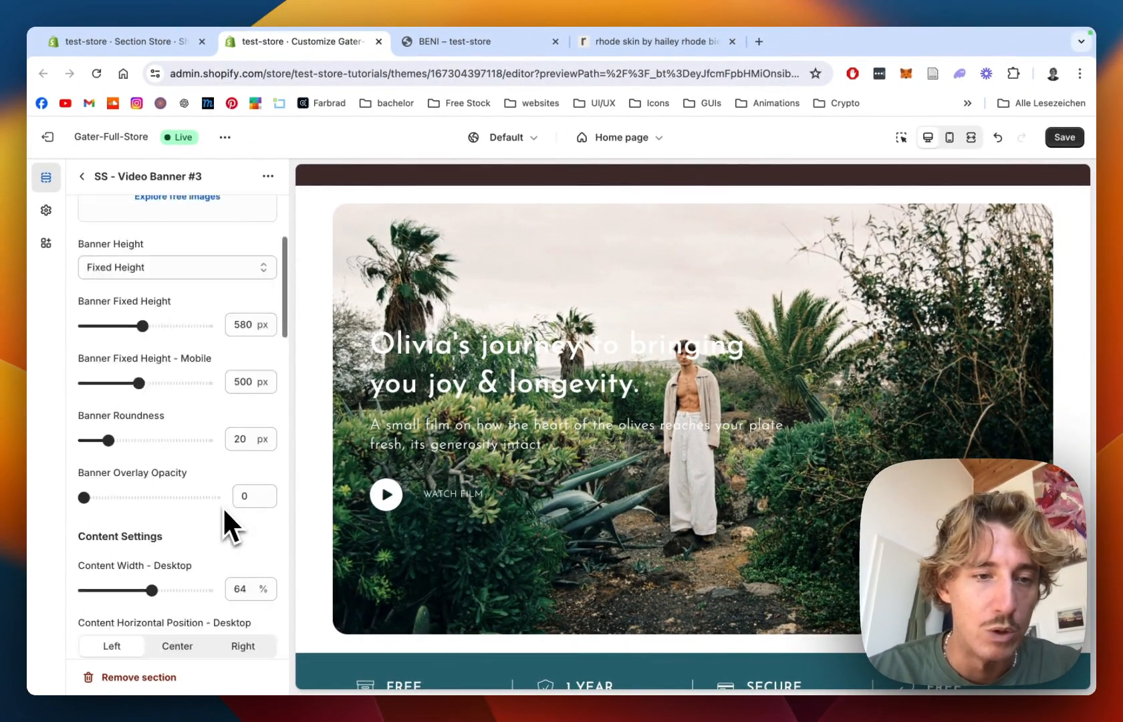
{"action": "scroll", "scroll_direction": "down", "scroll_amount": 3}
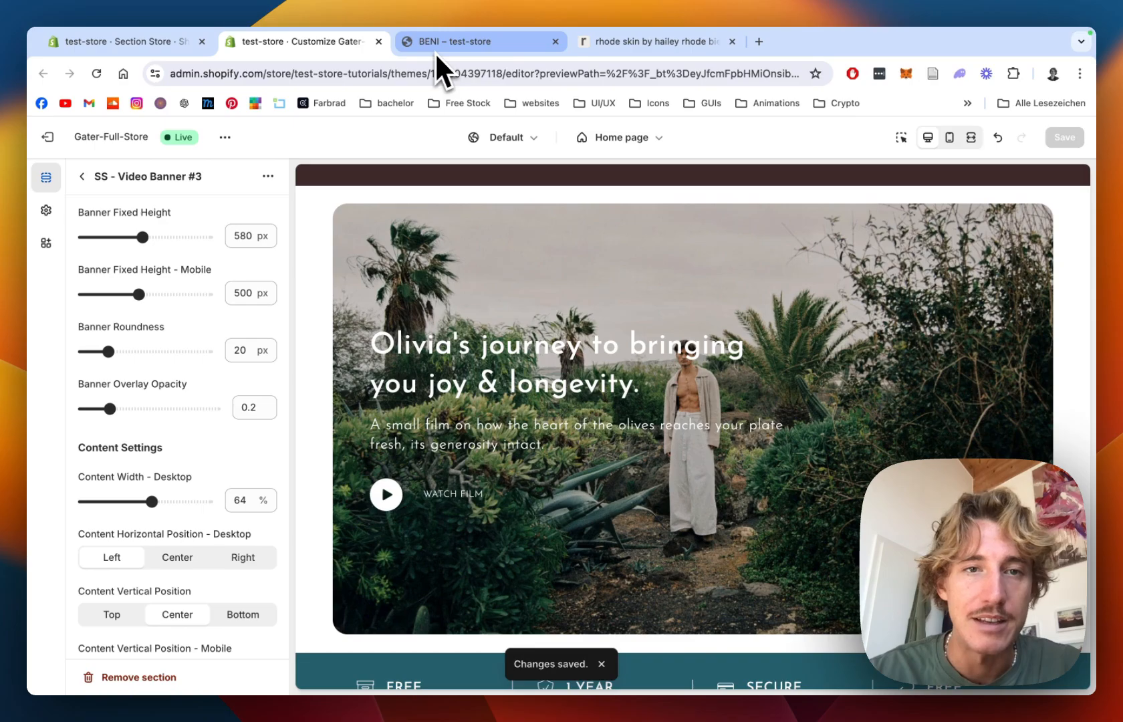
On the live storefront, open the banner's WATCH FILM modal and close it
{"action": "left_click", "coordinate": [481, 41]}
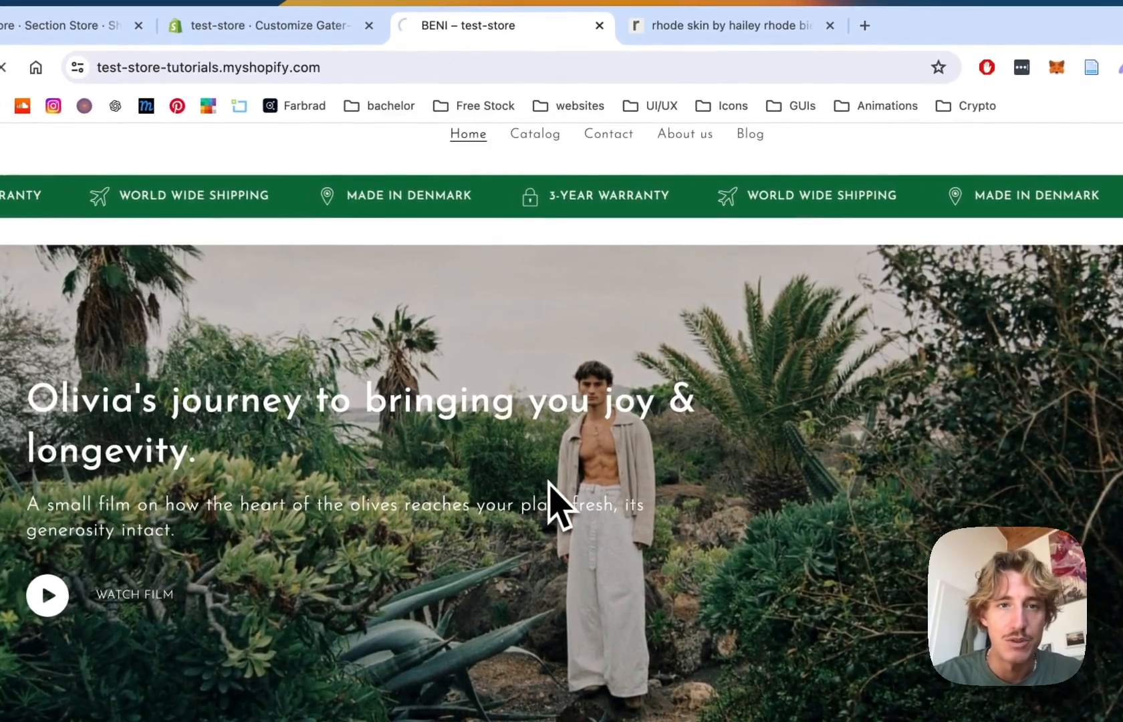
{"action": "scroll", "scroll_direction": "down", "scroll_amount": 3}
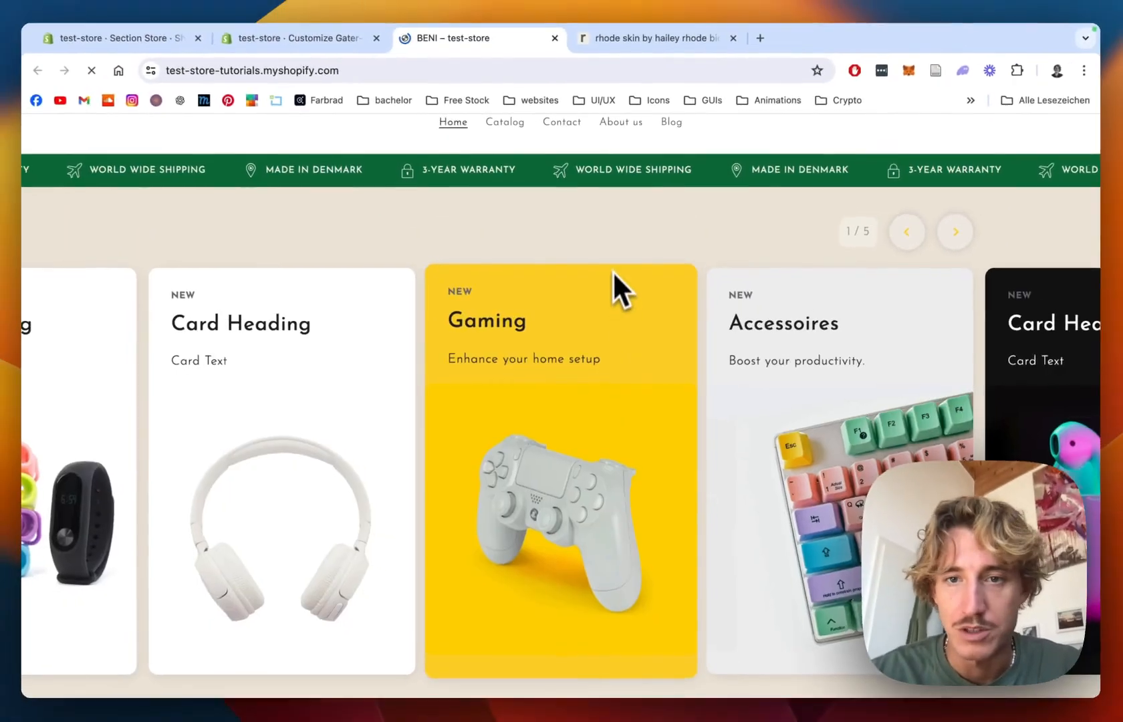
{"action": "left_click", "coordinate": [97, 73]}
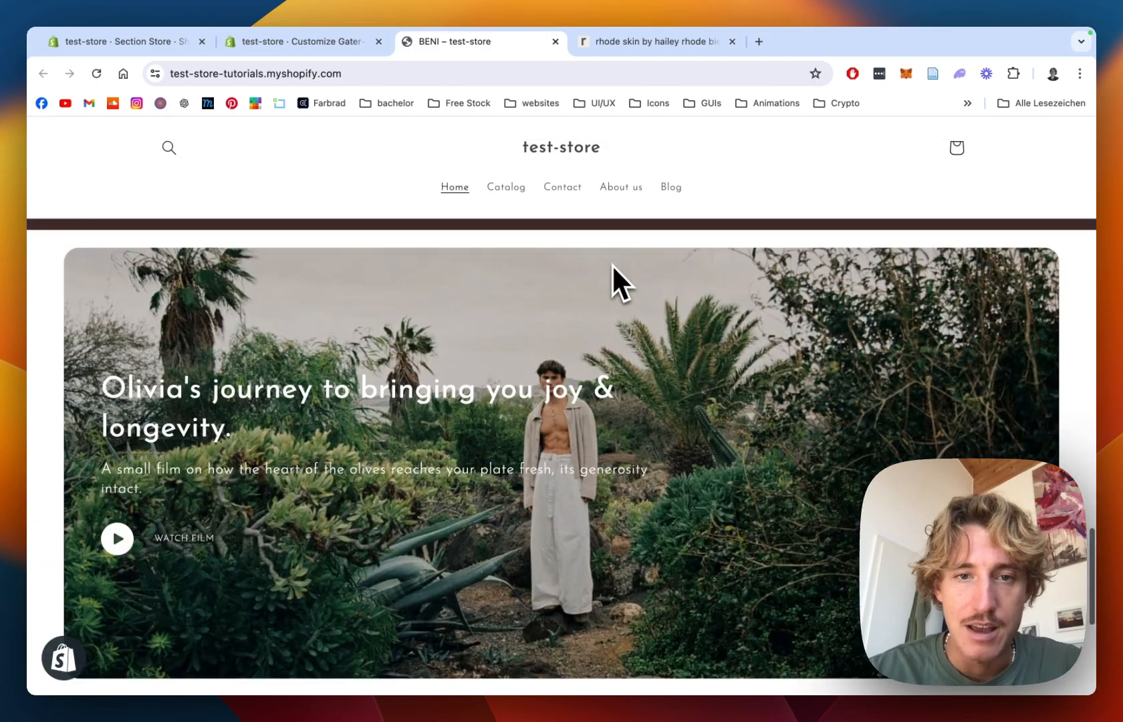
{"action": "scroll", "scroll_direction": "down", "scroll_amount": 3}
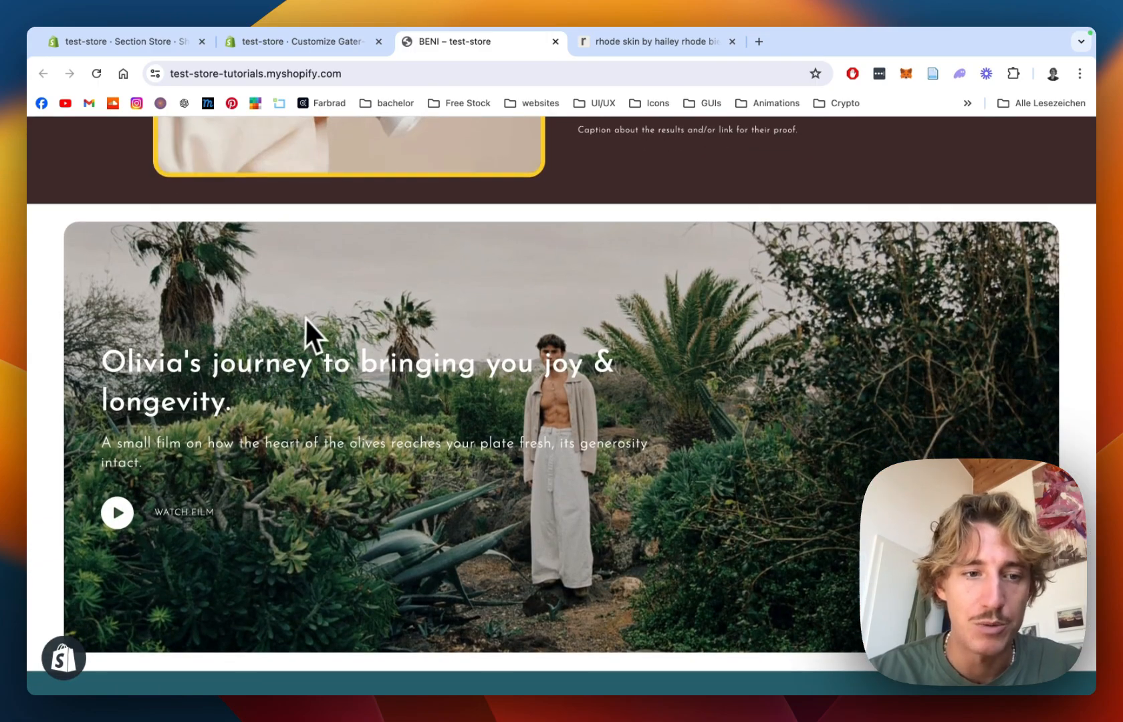
{"action": "left_click", "coordinate": [117, 511]}
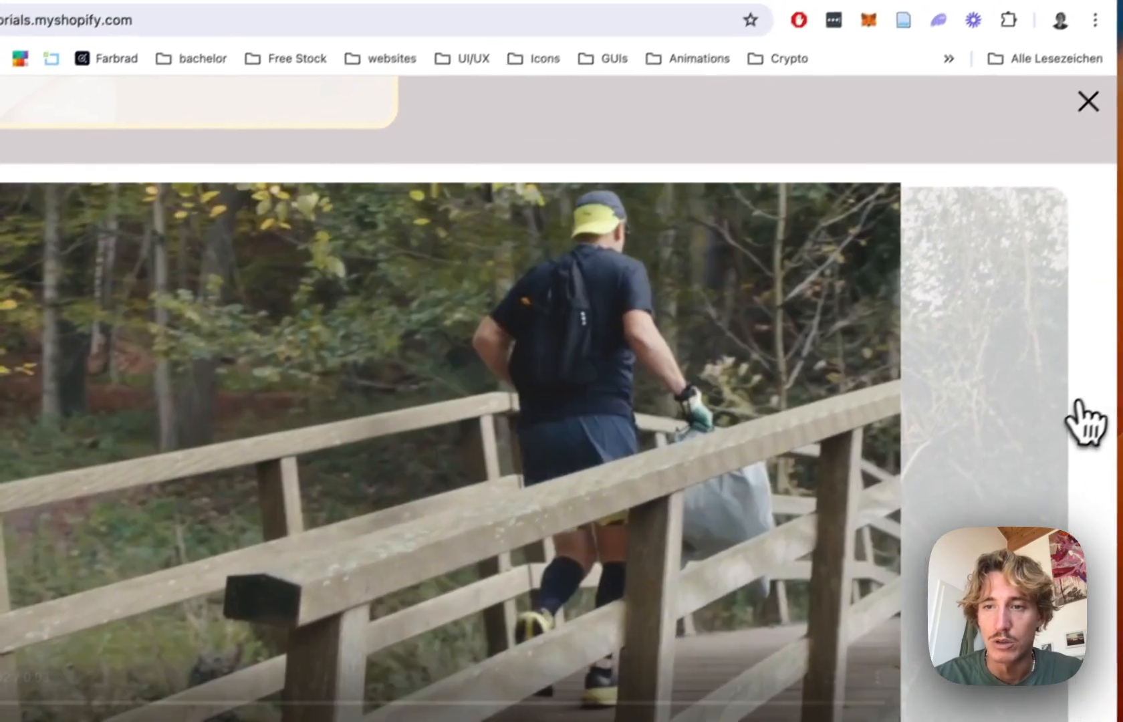
{"action": "left_click", "coordinate": [1088, 101]}
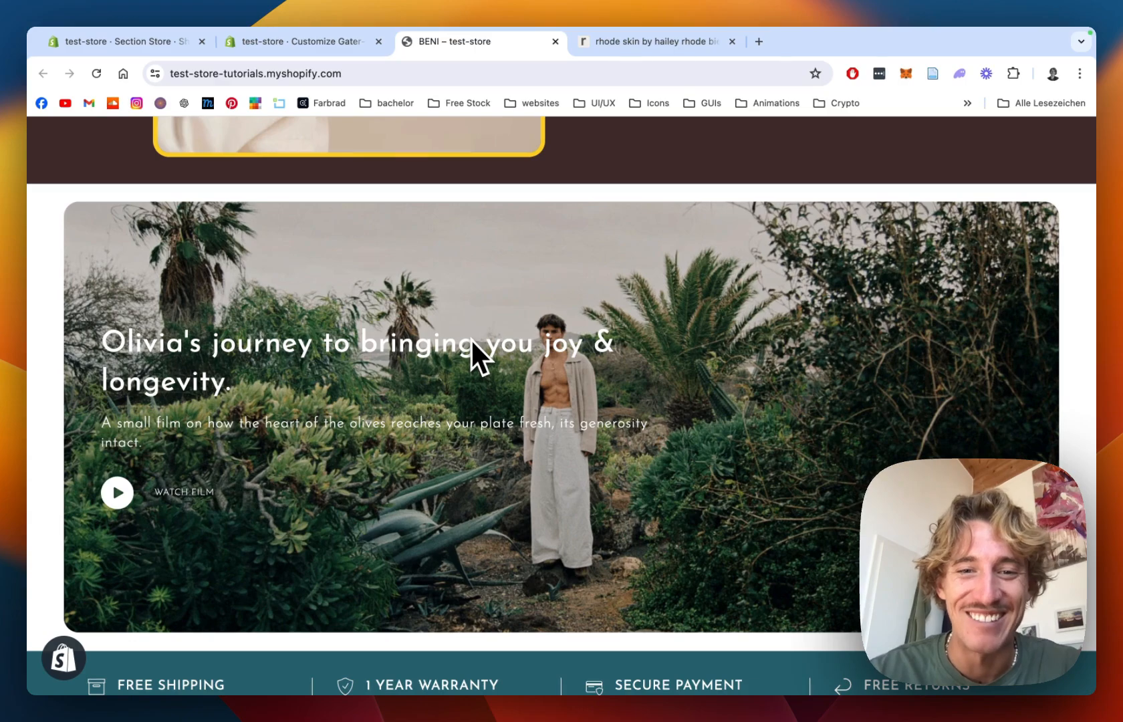
{"action": "mouse_move", "coordinate": [894, 354]}
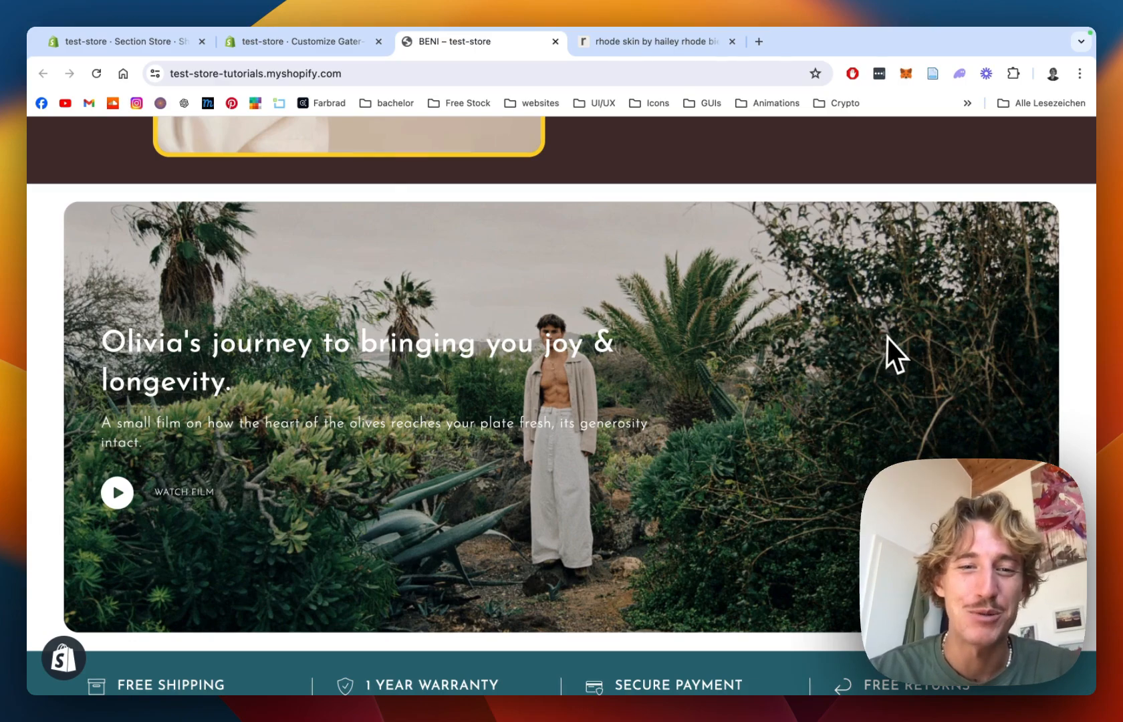